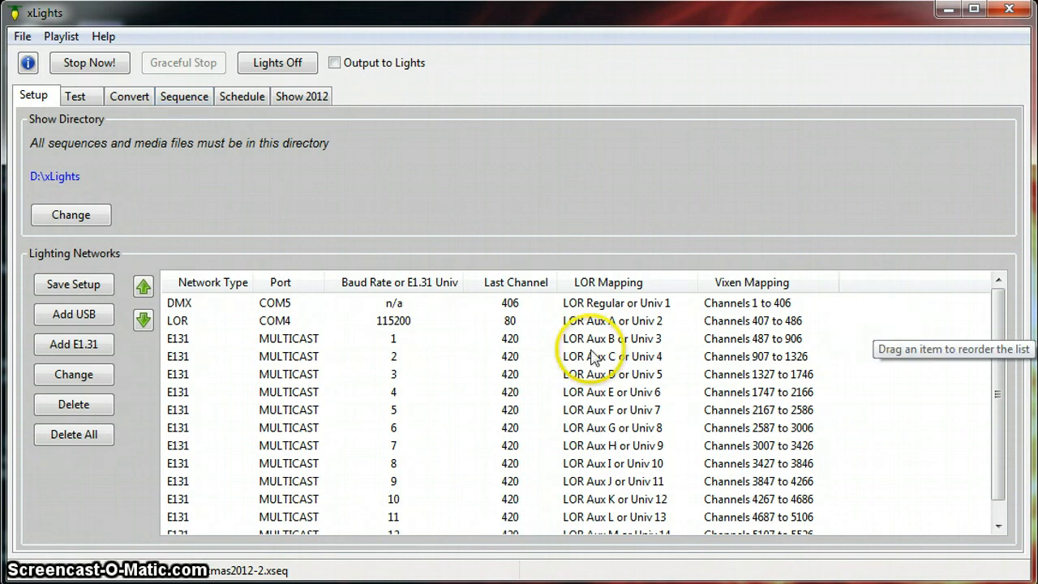
pyautogui.moveTo(771, 349)
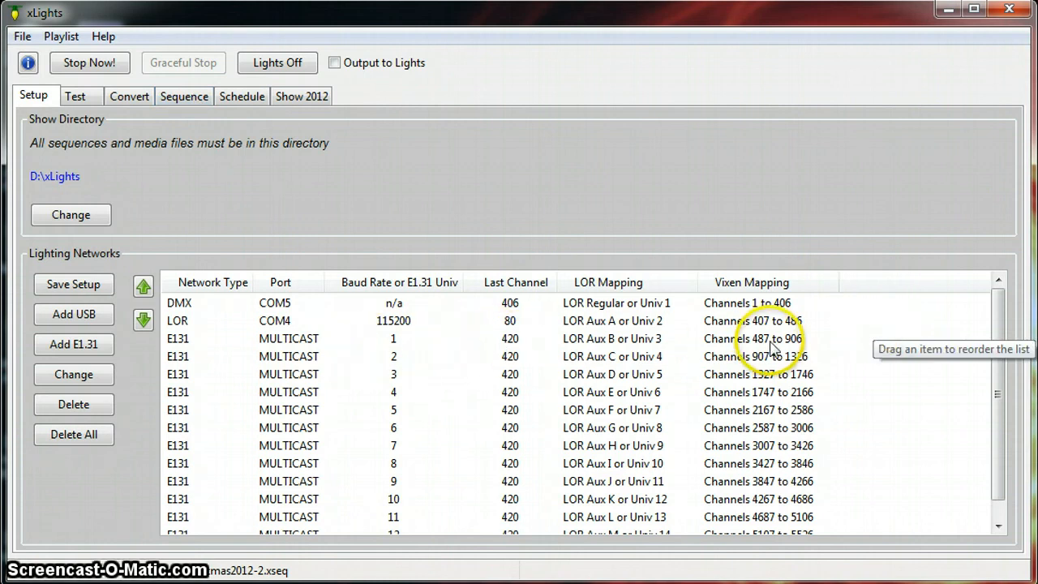
pyautogui.moveTo(767, 347)
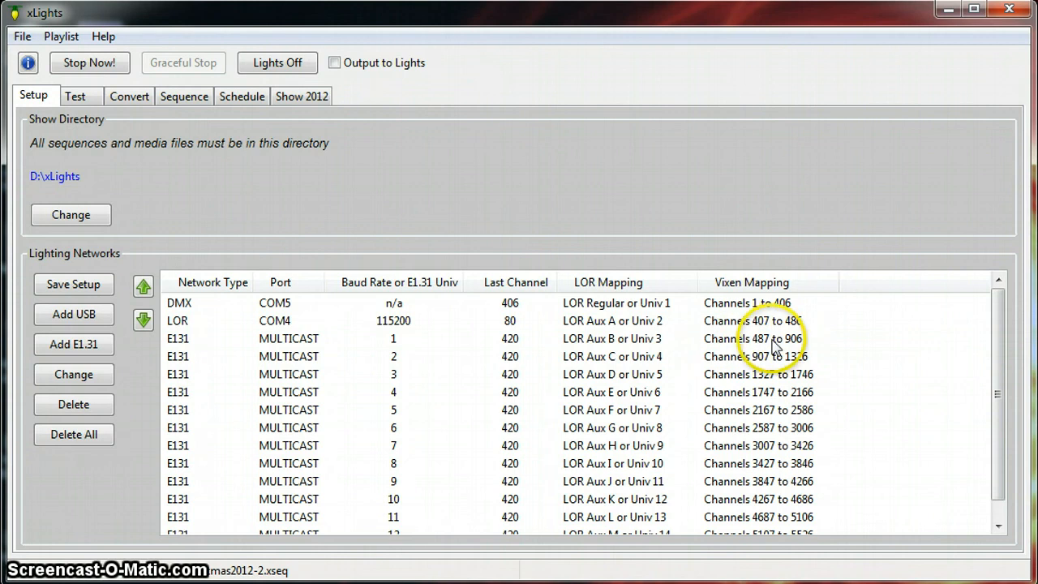
pyautogui.moveTo(292, 338)
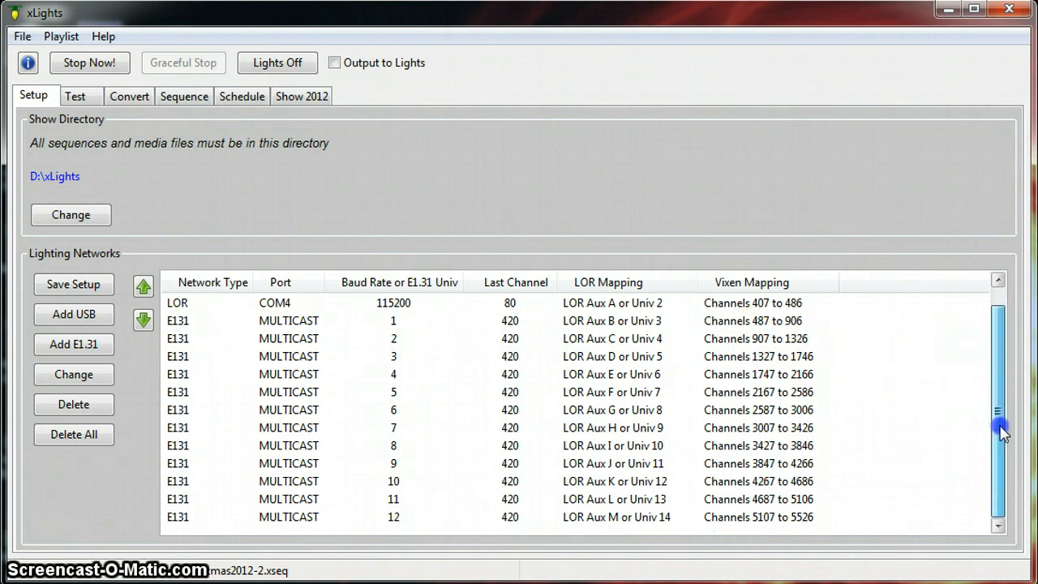
pyautogui.moveTo(973, 483)
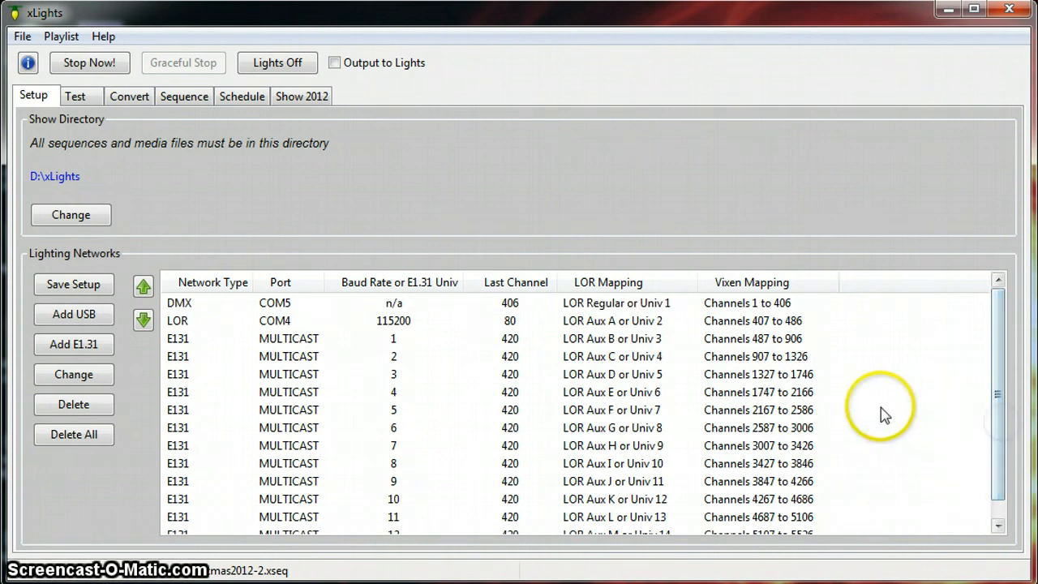
pyautogui.moveTo(770, 345)
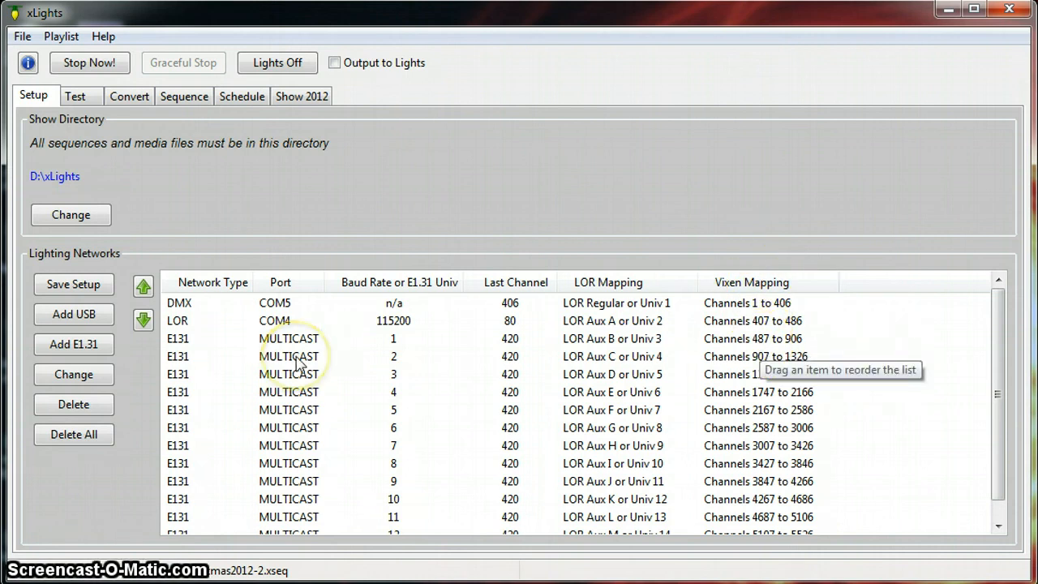
pyautogui.moveTo(747, 347)
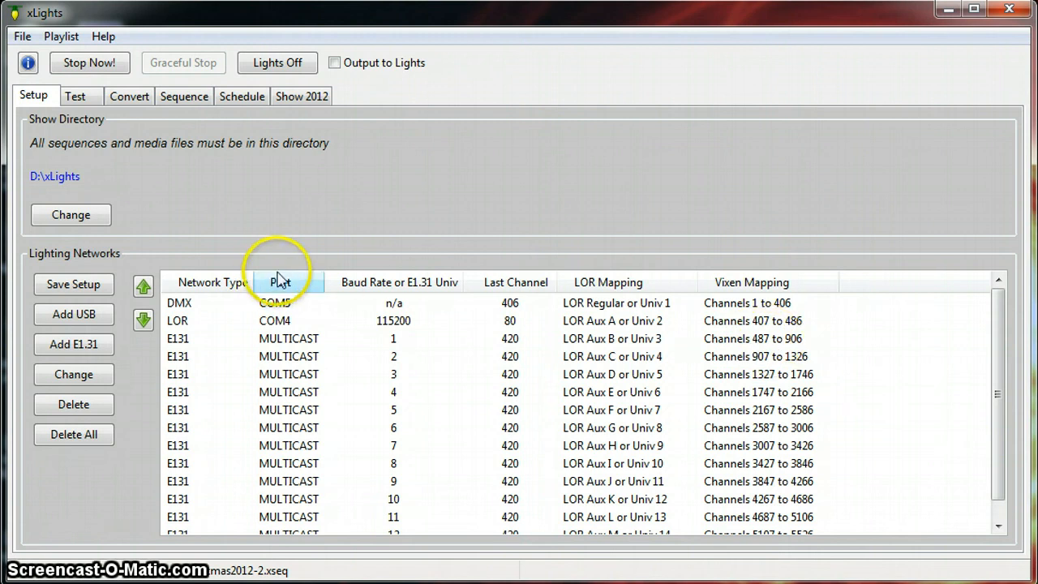
pyautogui.moveTo(185, 97)
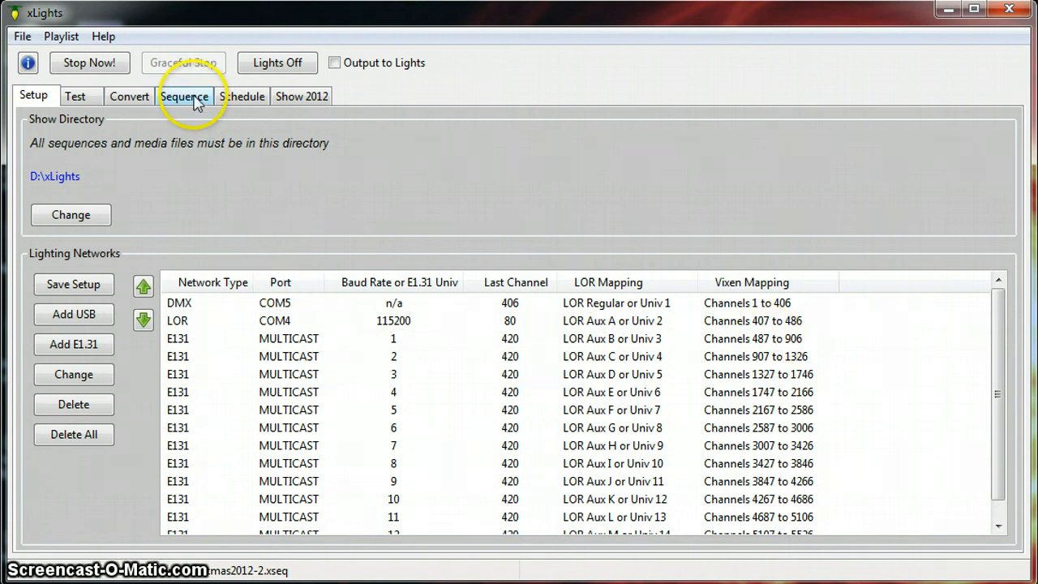
# Reopen the MerryChristmas2012-2.xseq sequence from the Sequence page.
pyautogui.click(184, 95)
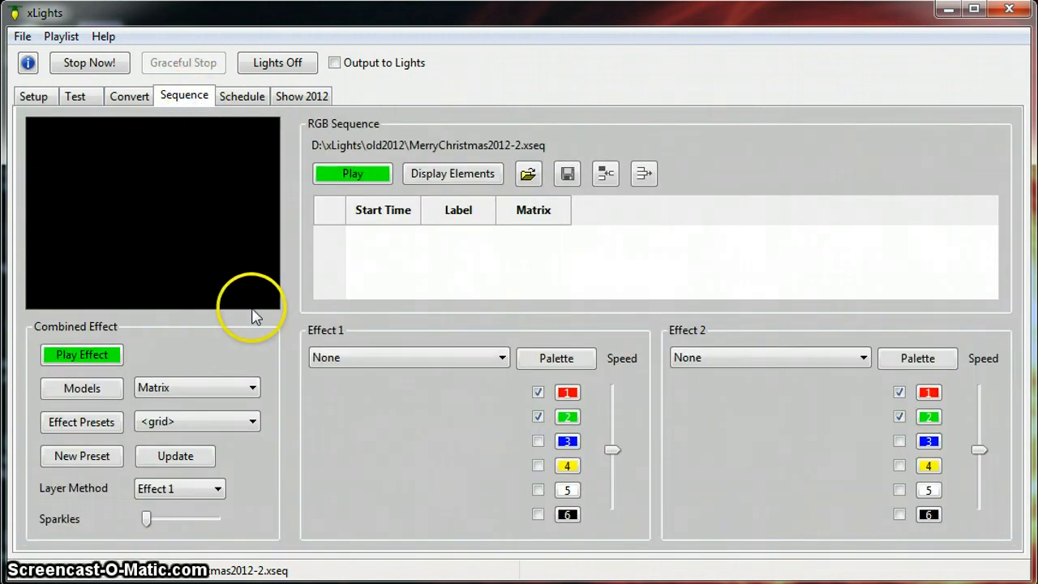
pyautogui.moveTo(528, 174)
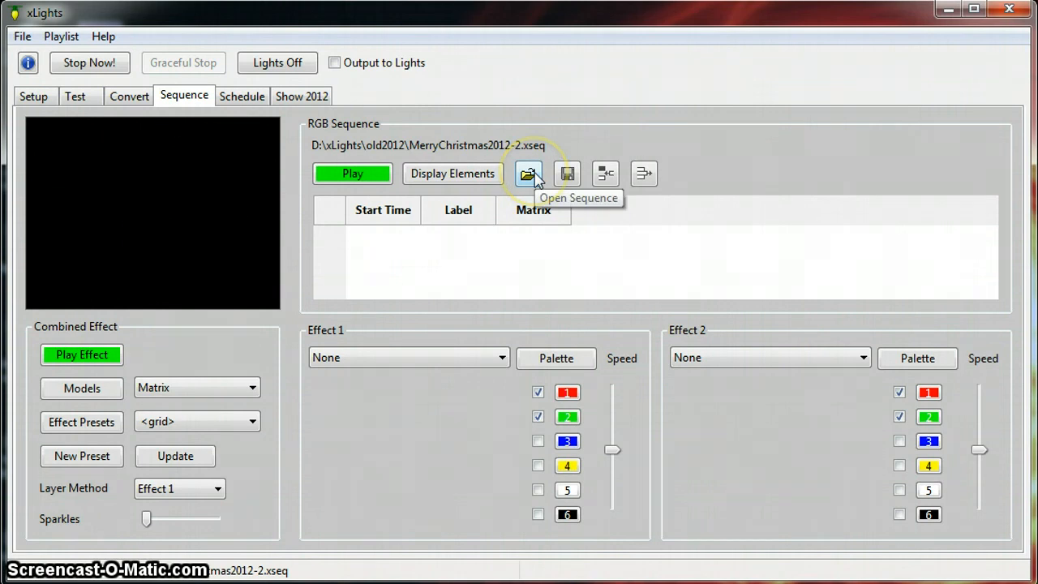
pyautogui.click(528, 173)
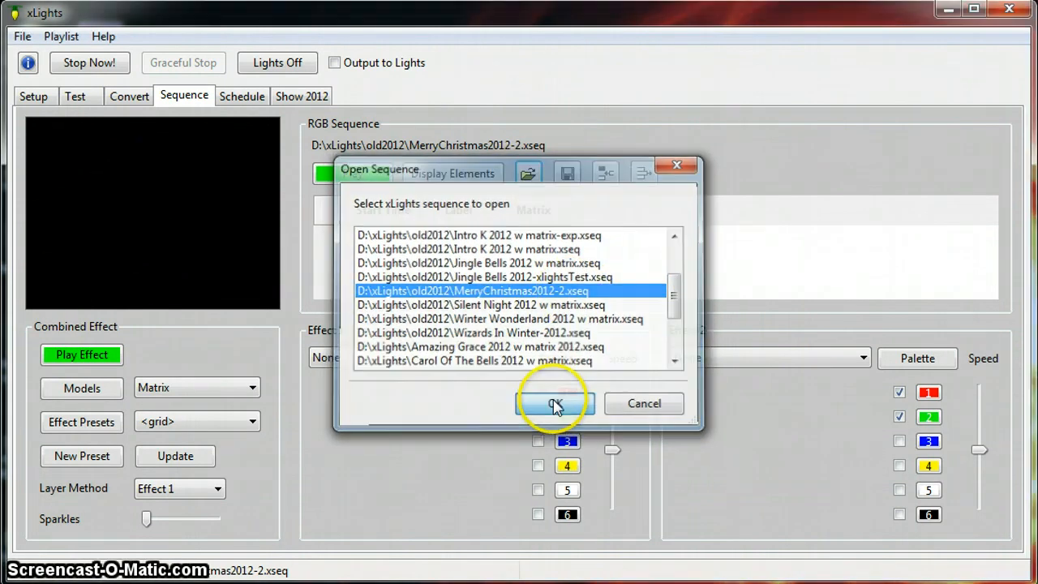
pyautogui.click(555, 403)
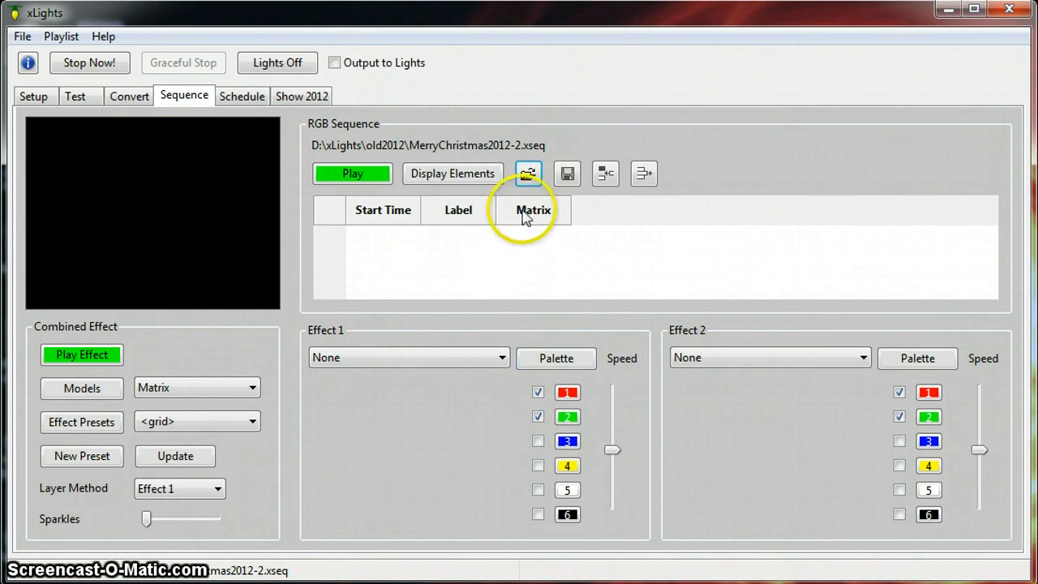
pyautogui.moveTo(529, 174)
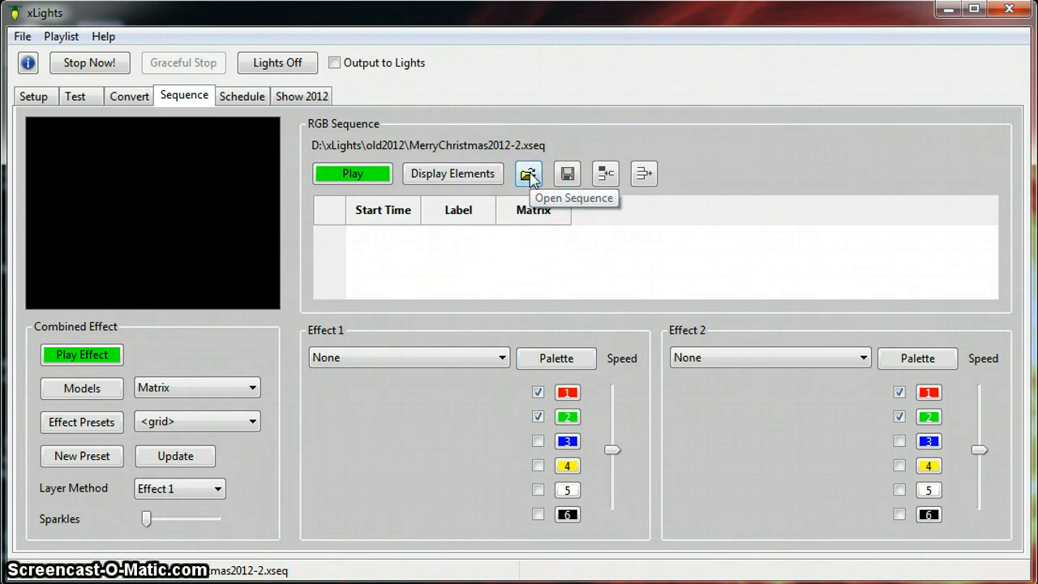
pyautogui.moveTo(81, 388)
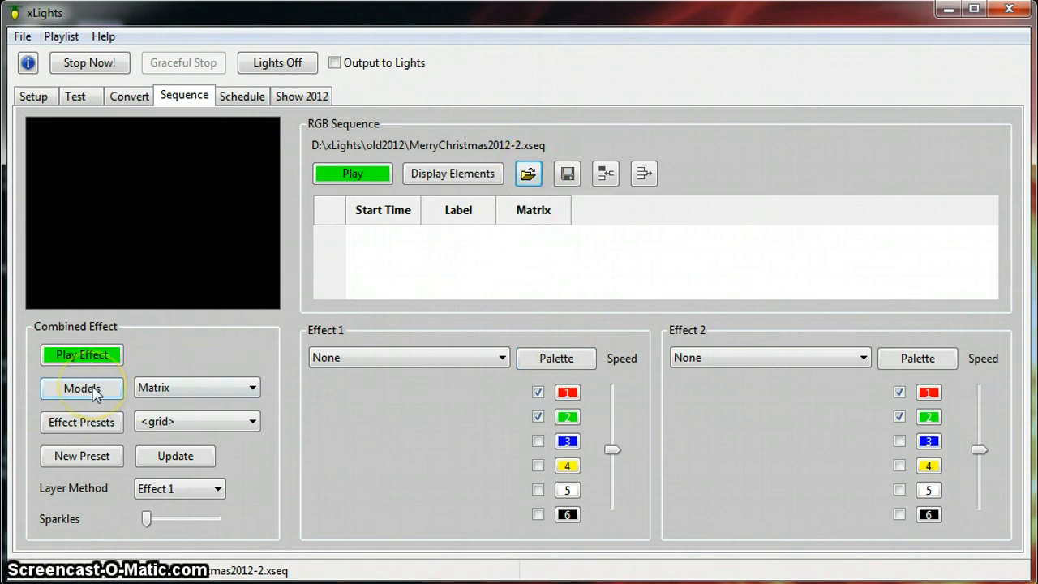
# Start a new model, view the Display As types, then cancel without adding one.
pyautogui.click(82, 387)
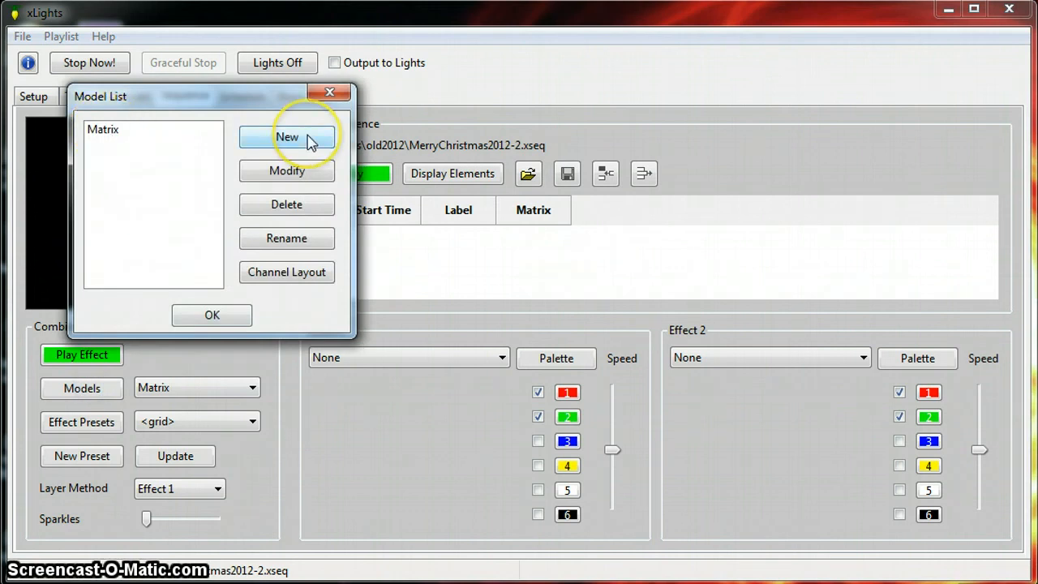
pyautogui.click(287, 136)
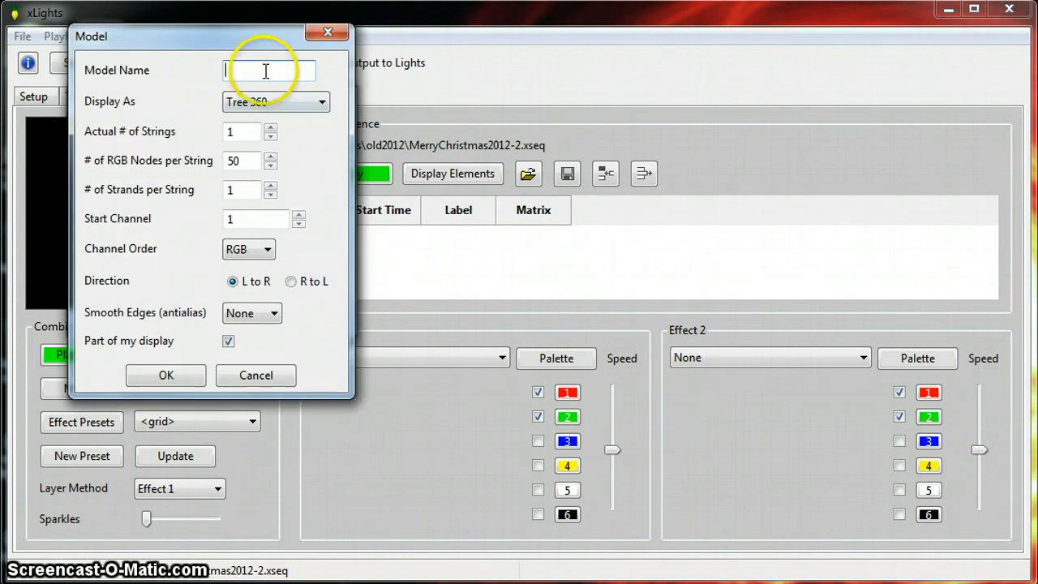
pyautogui.moveTo(300, 126)
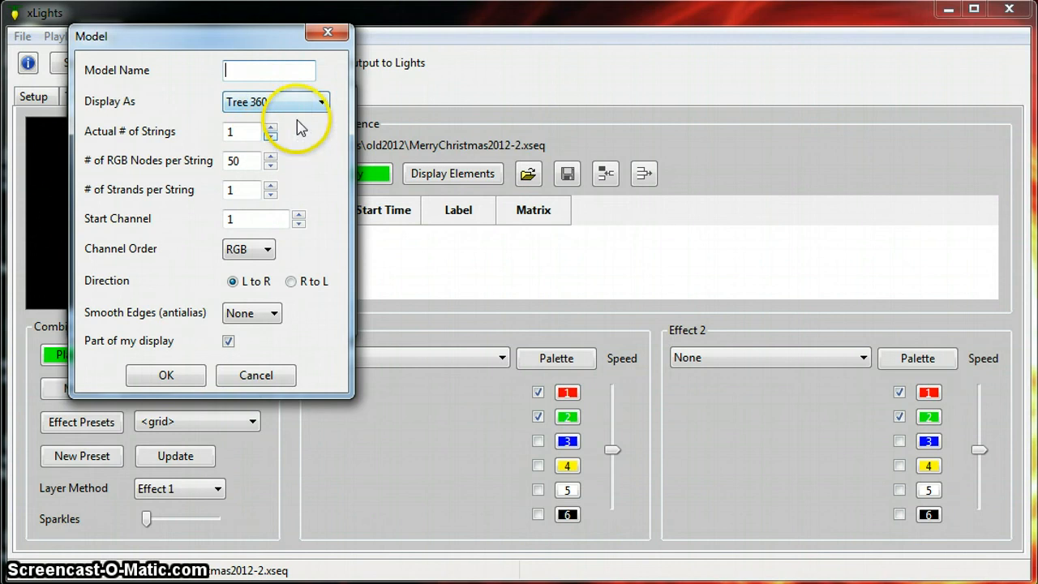
pyautogui.click(322, 102)
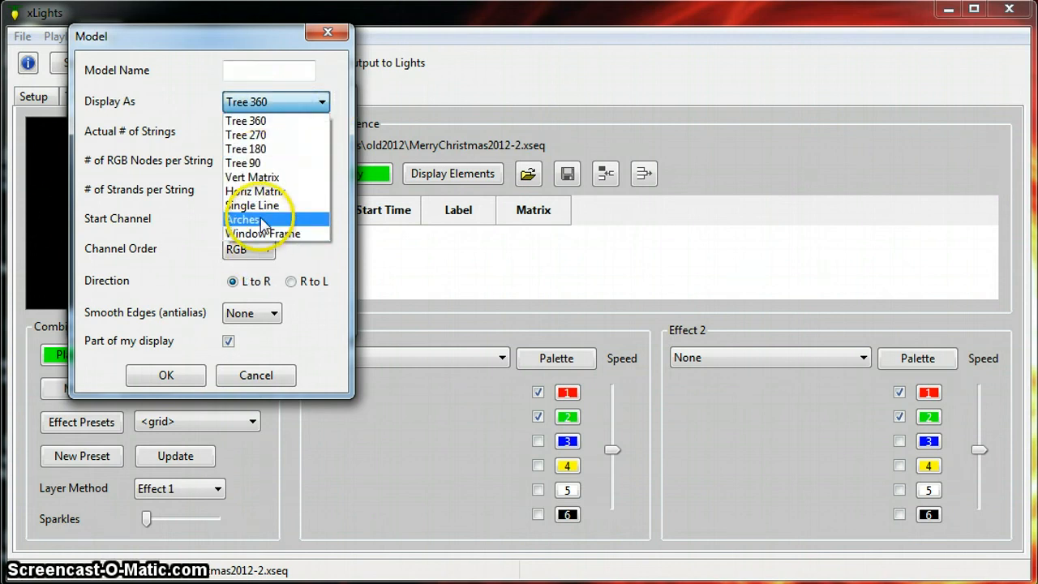
pyautogui.moveTo(255, 177)
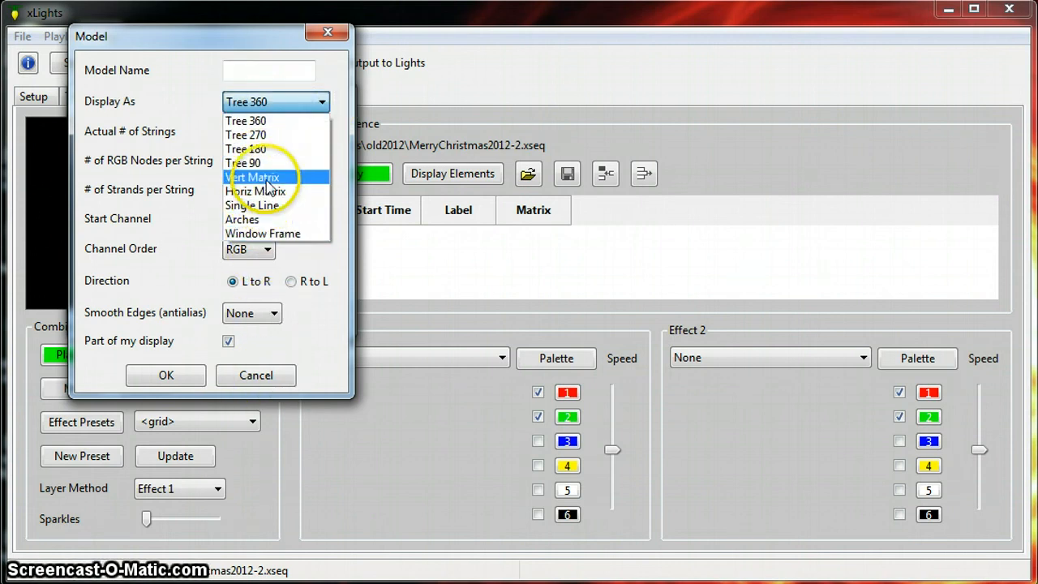
pyautogui.moveTo(262, 233)
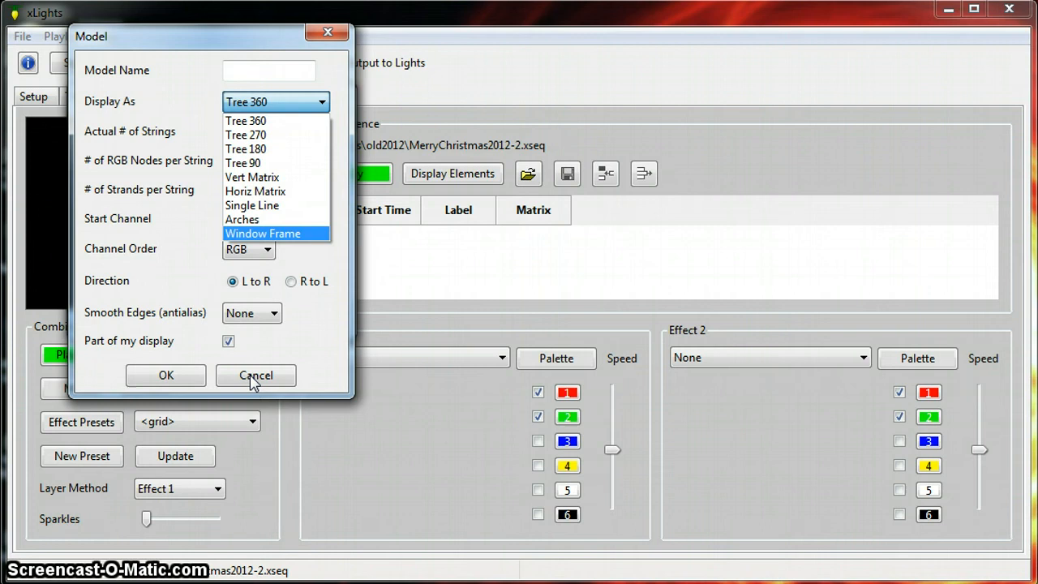
pyautogui.click(255, 374)
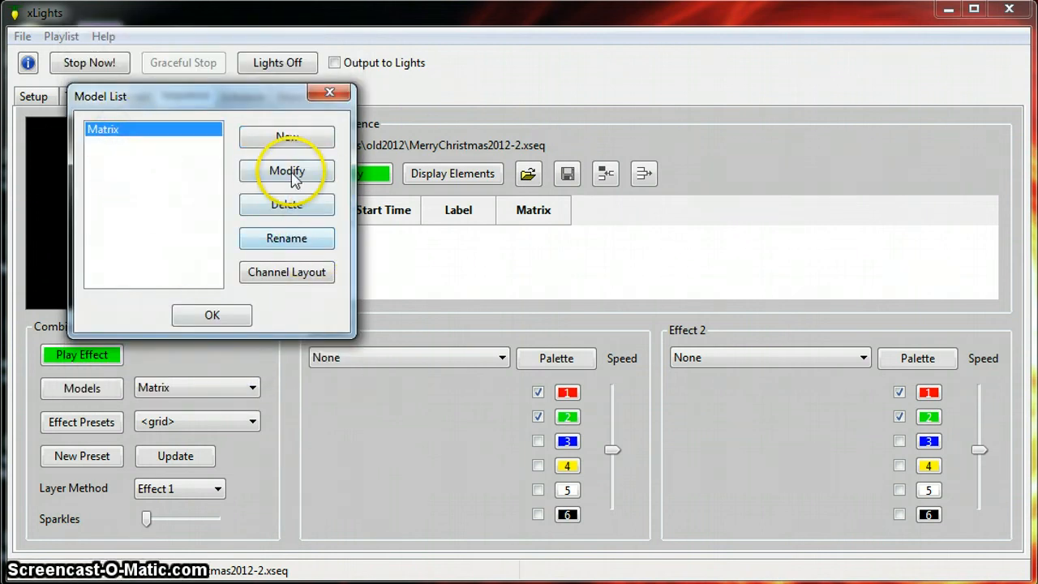
# Confirm the Matrix model: Vert Matrix, 12 strings, 140 nodes, channel 487, RGB order.
pyautogui.click(286, 171)
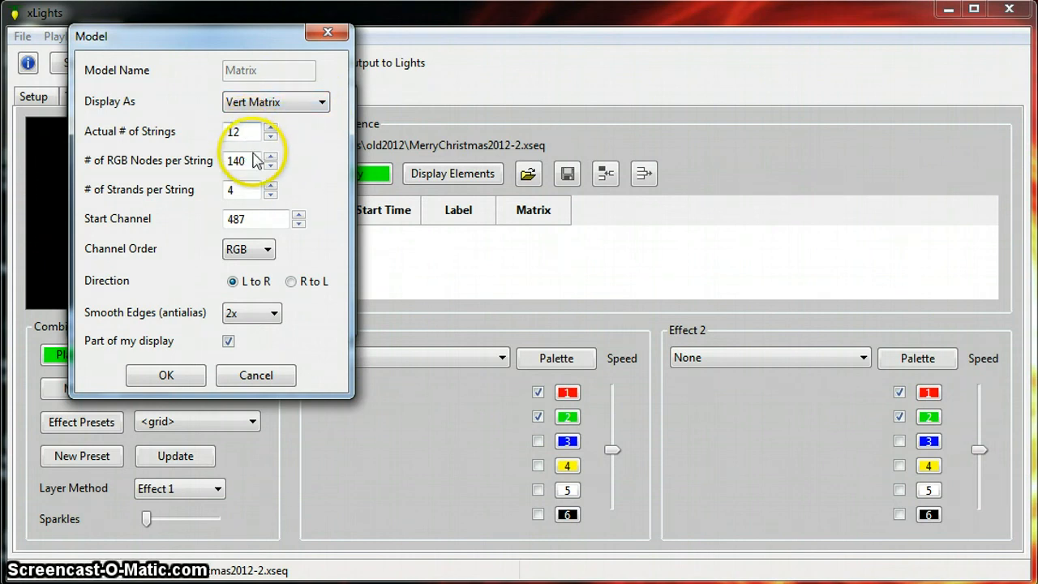
pyautogui.moveTo(142, 203)
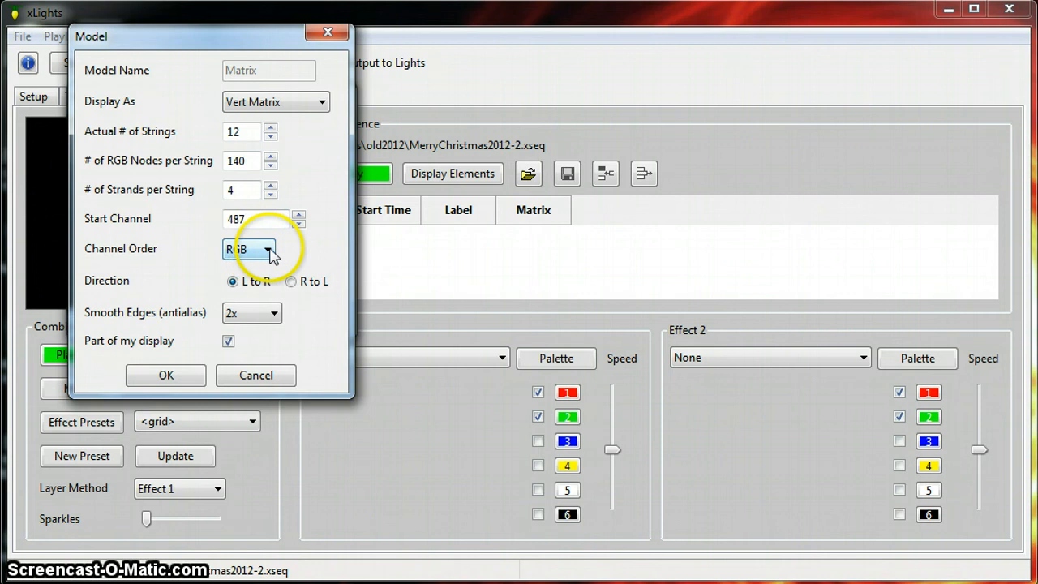
pyautogui.click(270, 249)
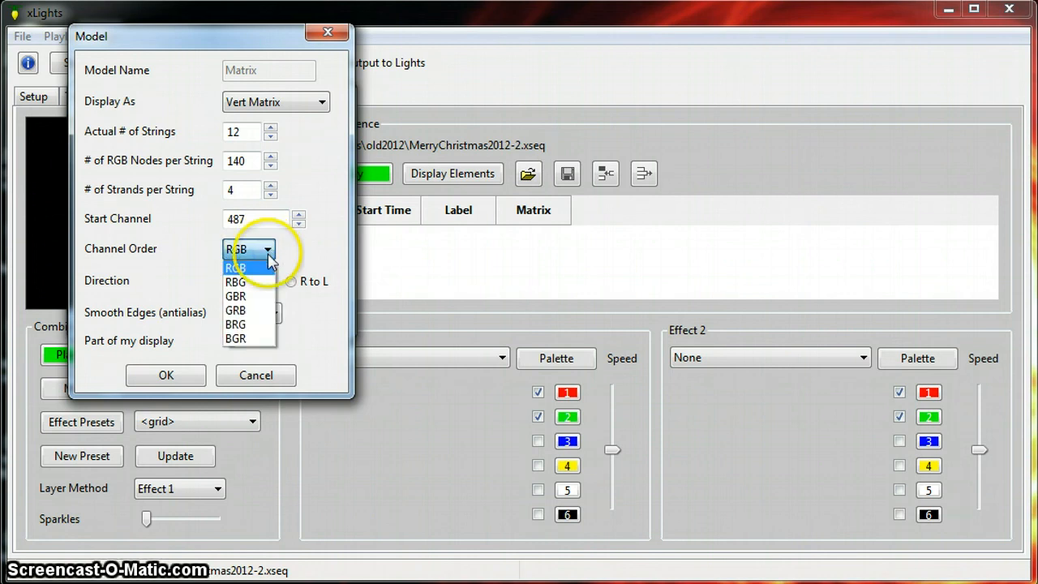
pyautogui.click(236, 268)
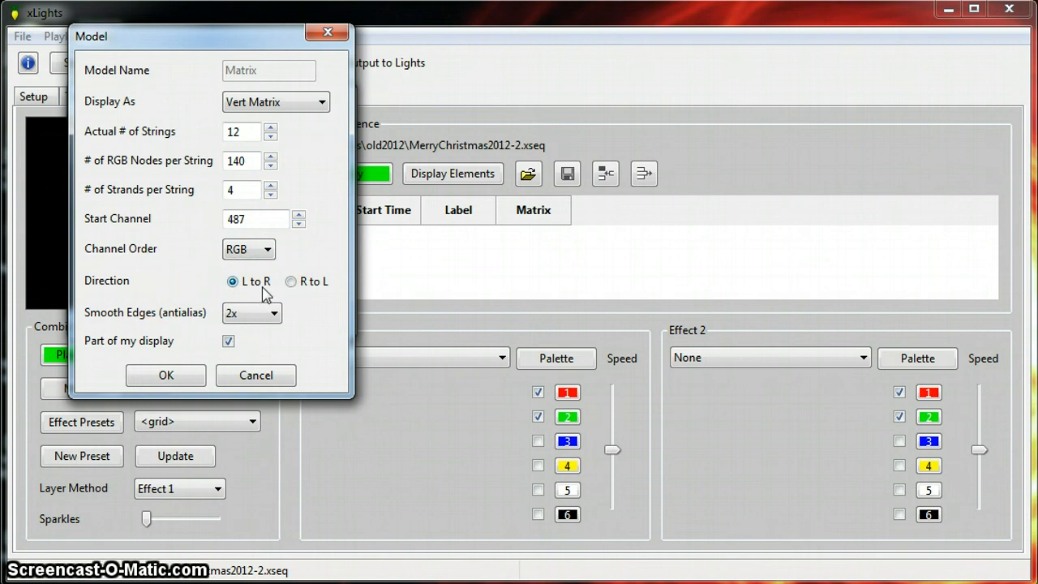
pyautogui.moveTo(126, 333)
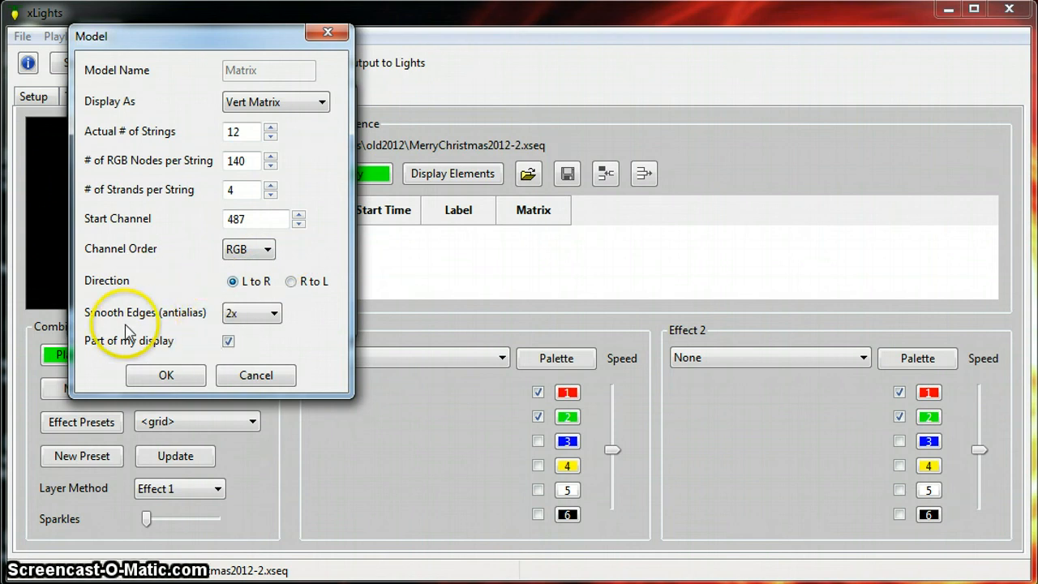
pyautogui.moveTo(189, 319)
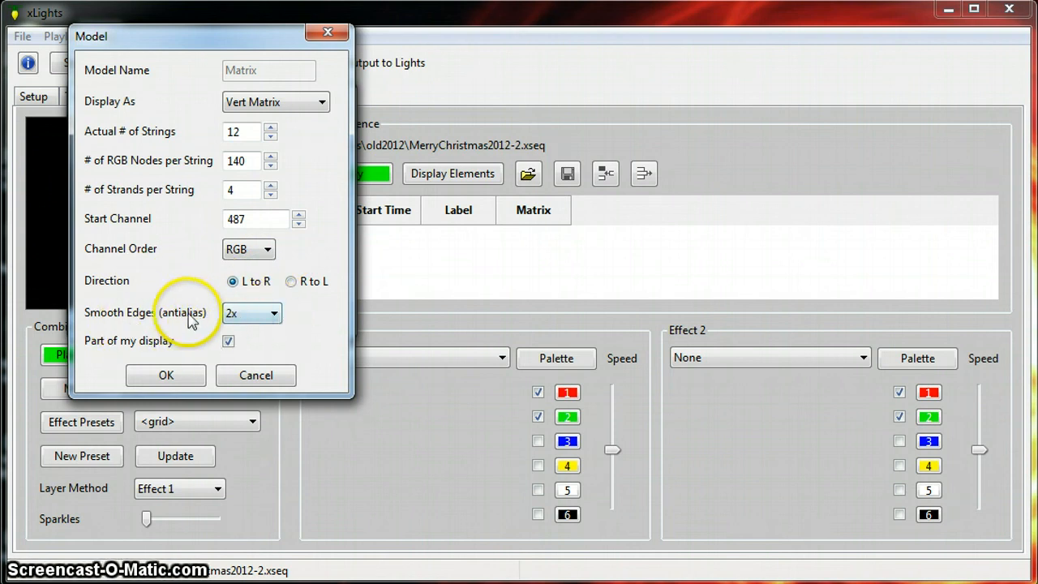
pyautogui.moveTo(286, 316)
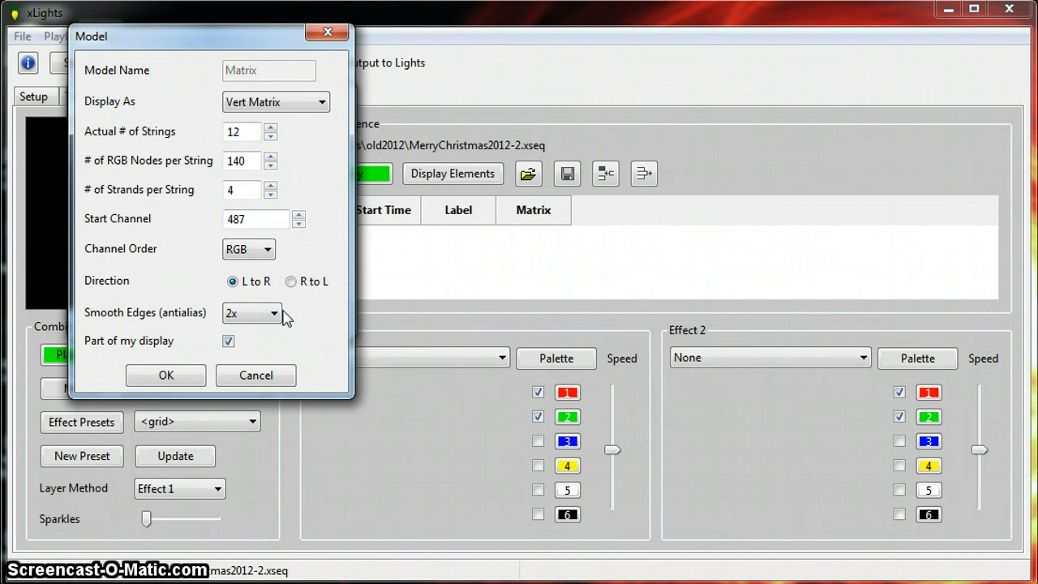
pyautogui.moveTo(110, 348)
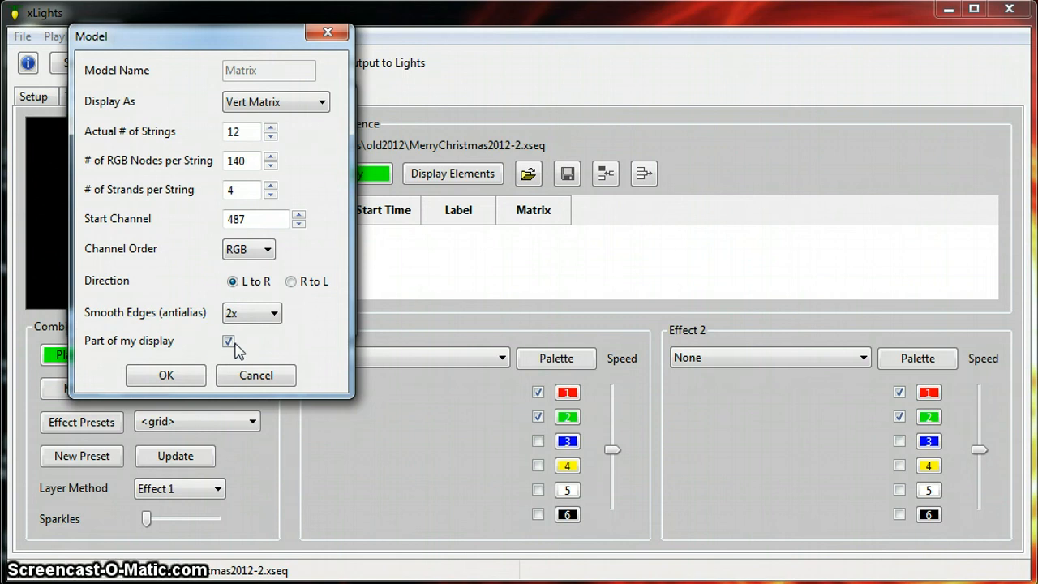
pyautogui.moveTo(165, 375)
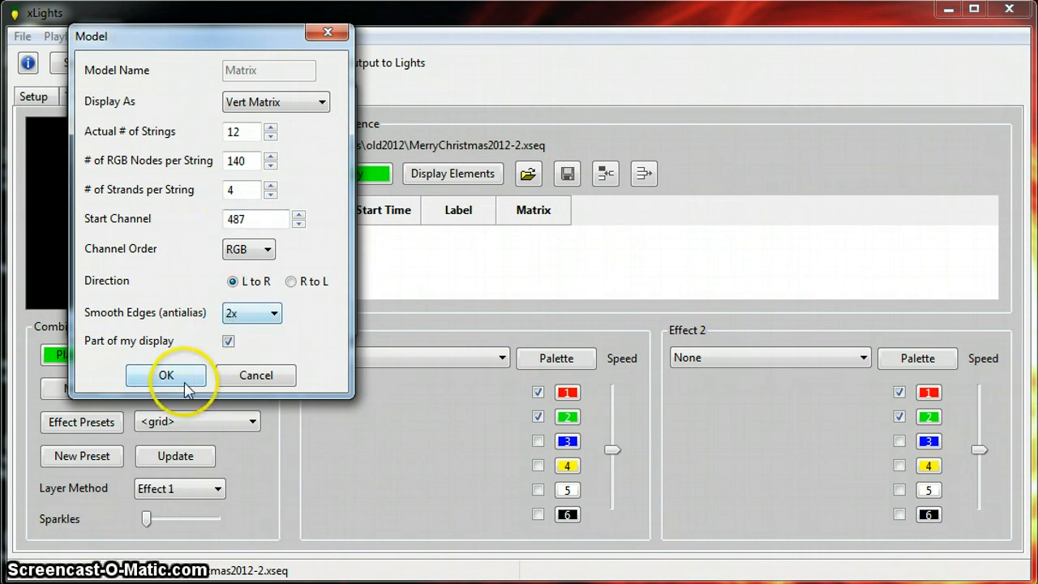
pyautogui.click(166, 375)
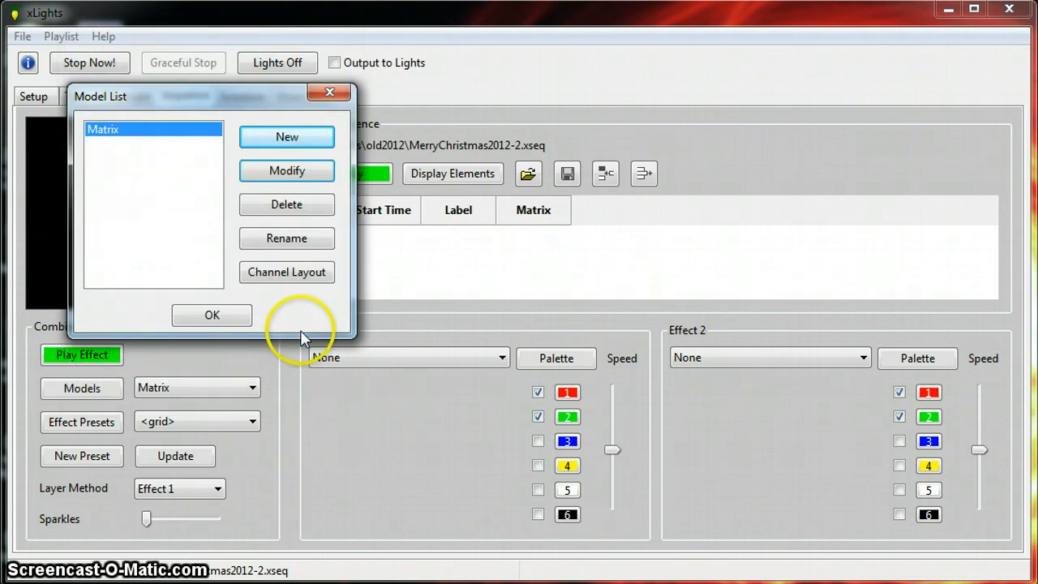
# Close the Model List and insert the sequence's first row at 0.000.
pyautogui.click(212, 315)
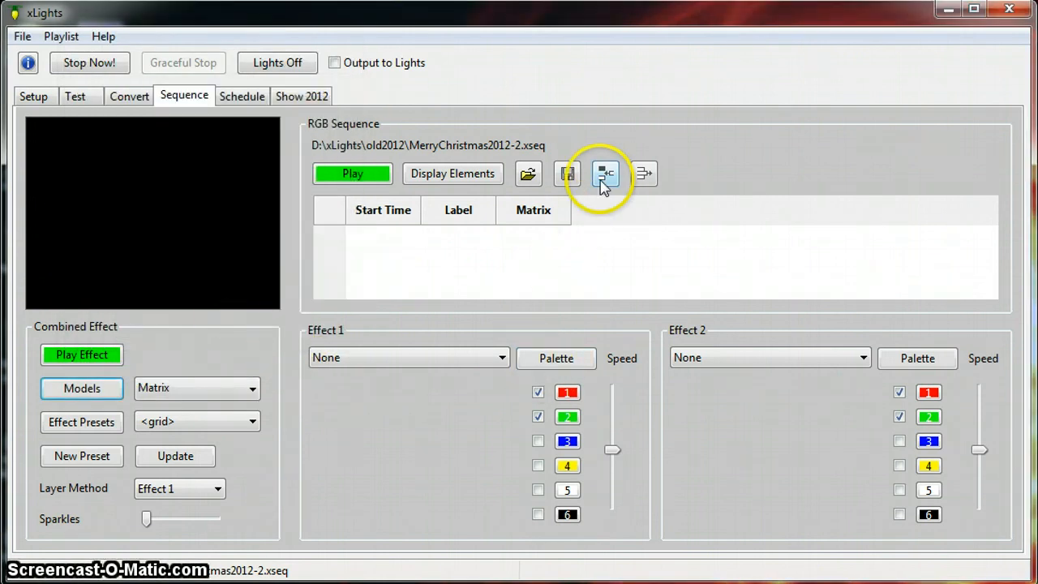
pyautogui.moveTo(605, 173)
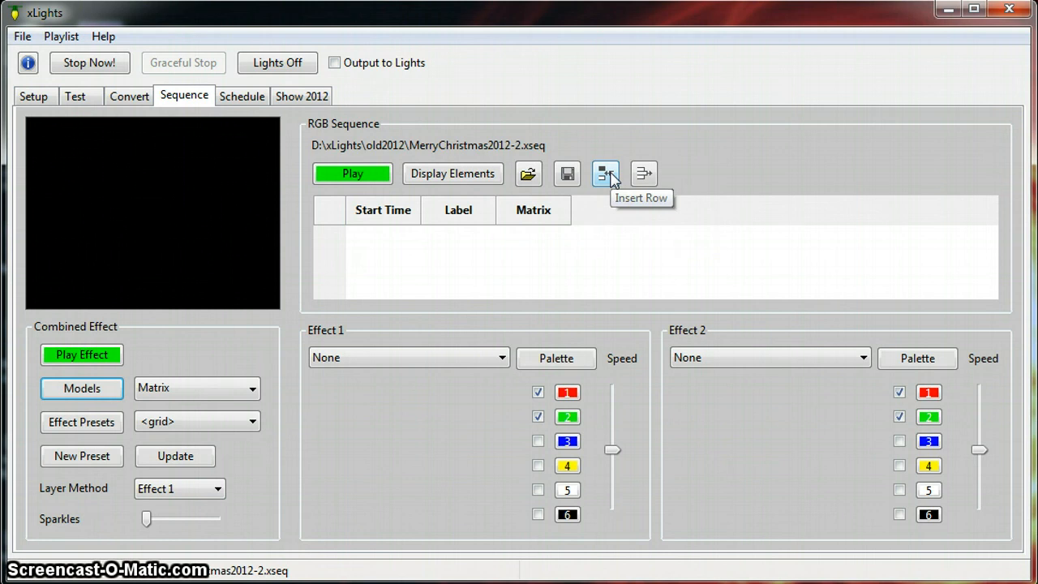
pyautogui.click(605, 172)
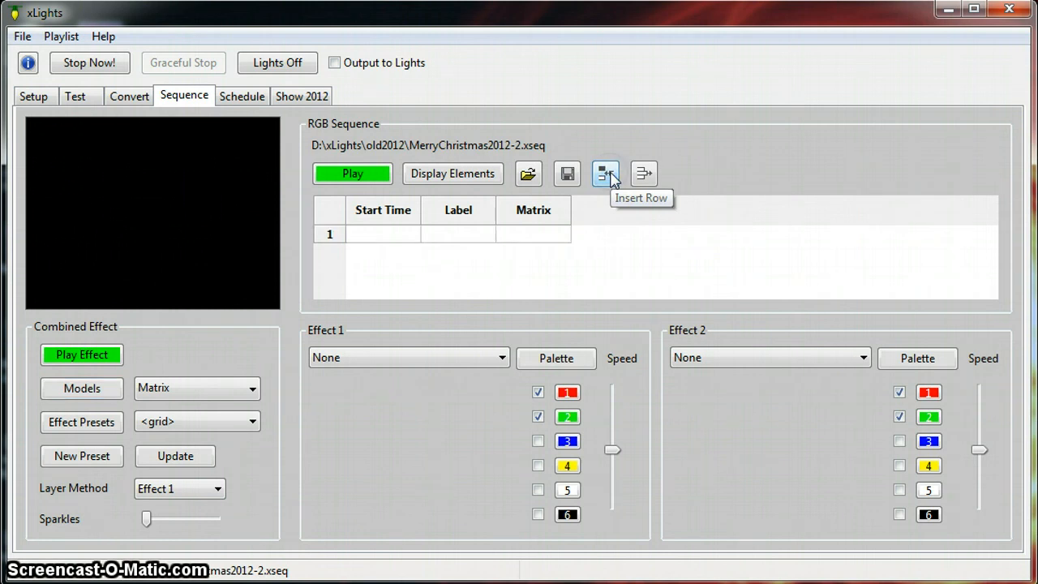
pyautogui.moveTo(528, 174)
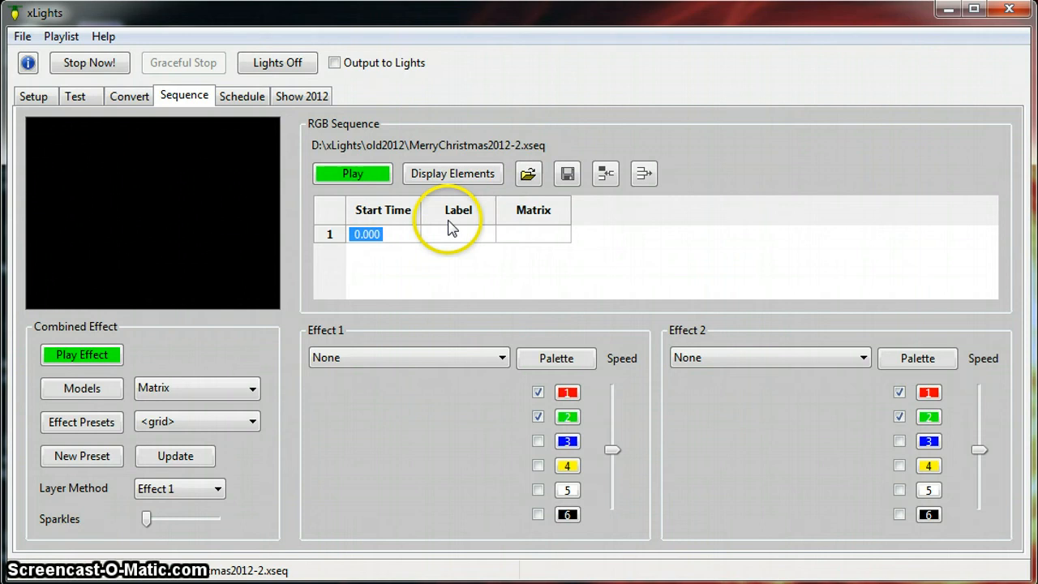
pyautogui.moveTo(416, 234)
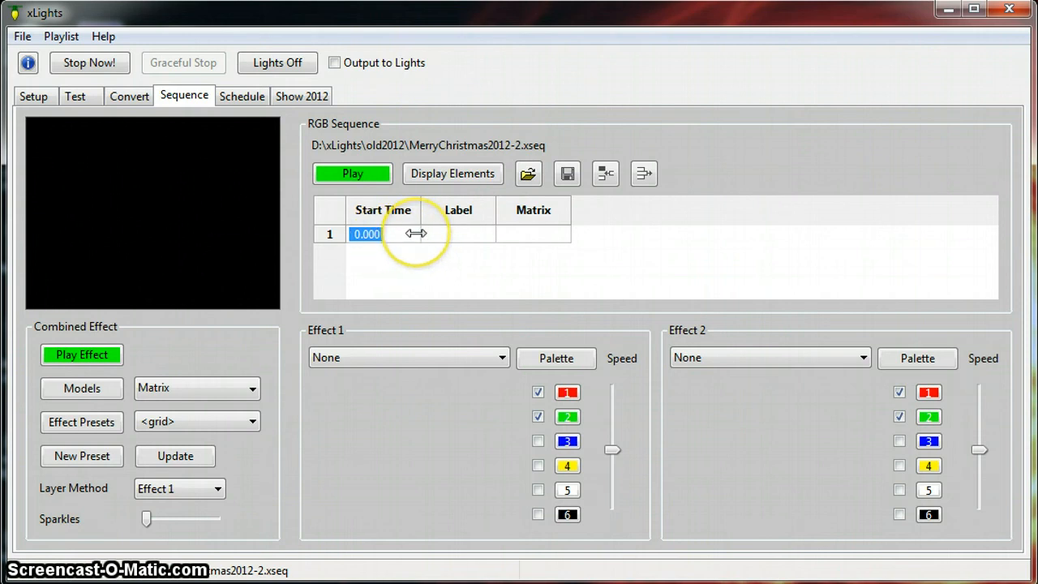
pyautogui.moveTo(430, 242)
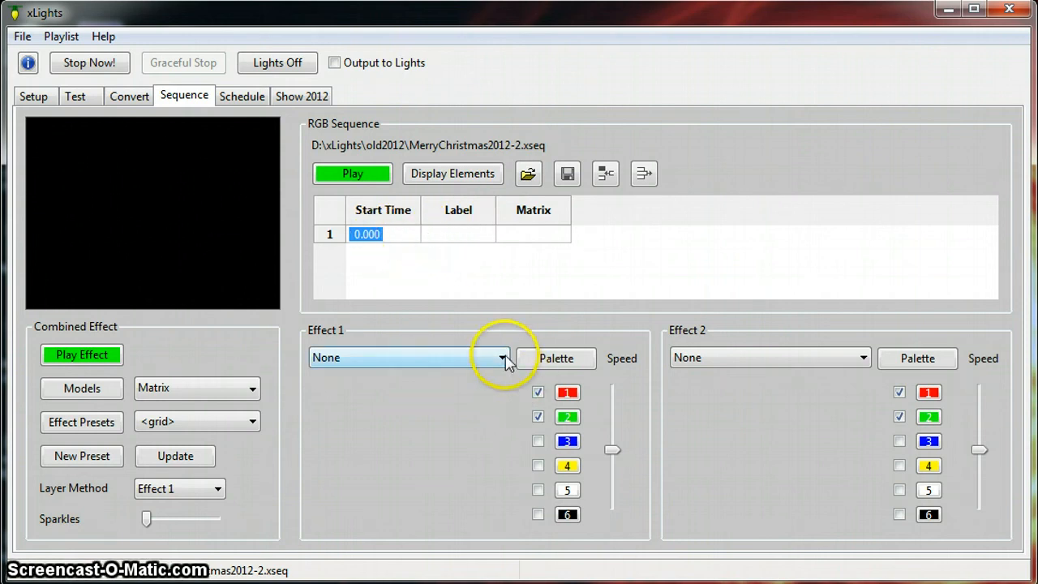
# Set Effect 1 to Text reading 'Merry Christmas', with palette colour 2 unticked.
pyautogui.click(501, 357)
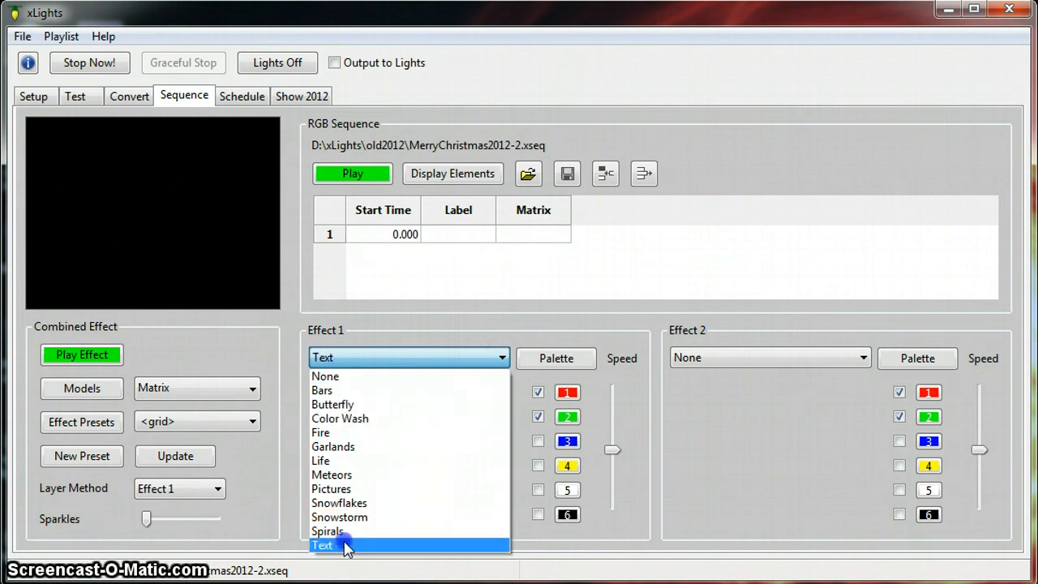
pyautogui.click(323, 545)
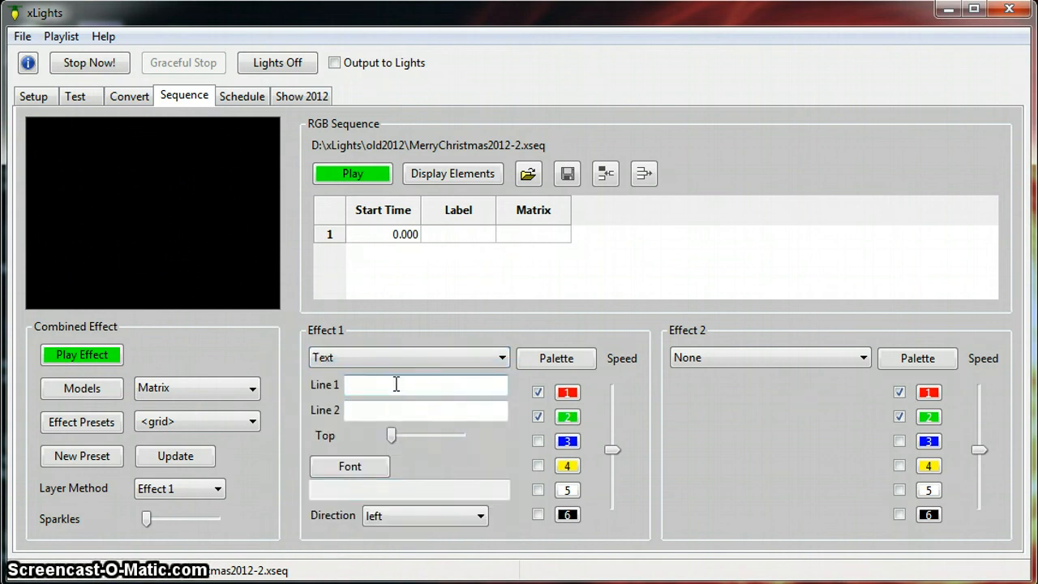
pyautogui.write('Mer')
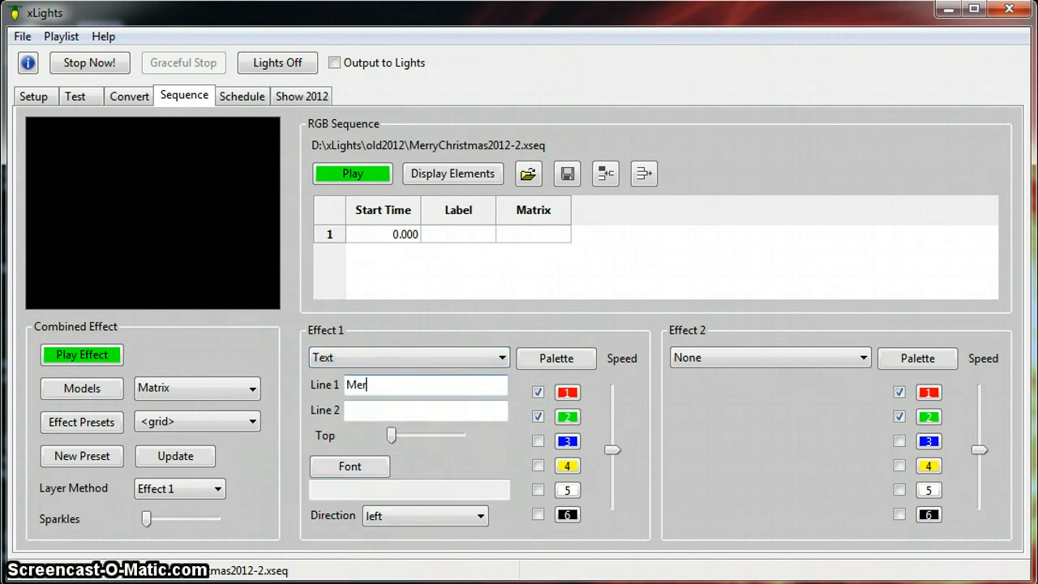
pyautogui.write('ry Christmas')
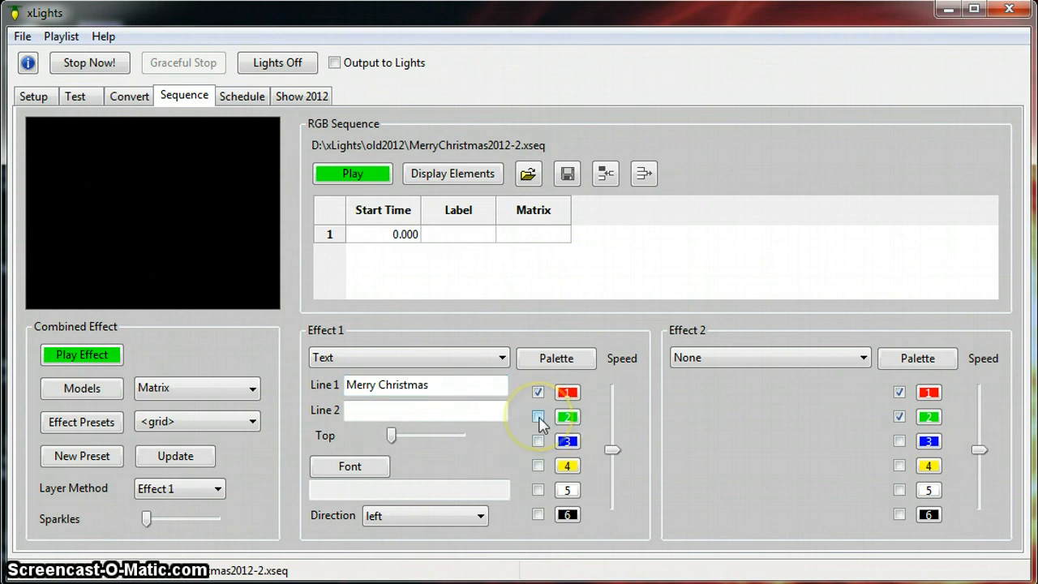
pyautogui.click(538, 416)
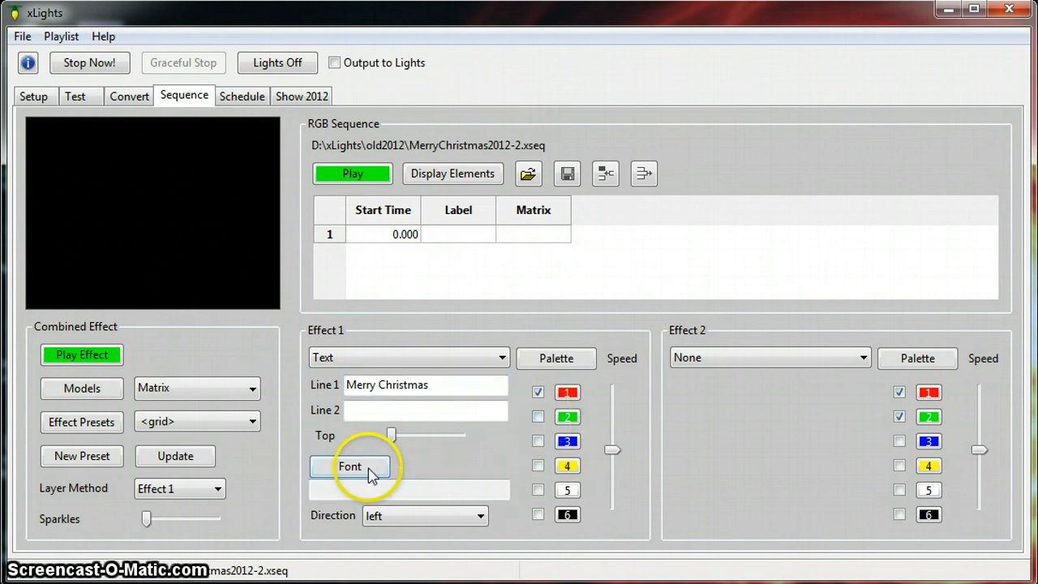
# Choose Franklin Gothic, Heavy style, size 30 as the text font.
pyautogui.click(350, 466)
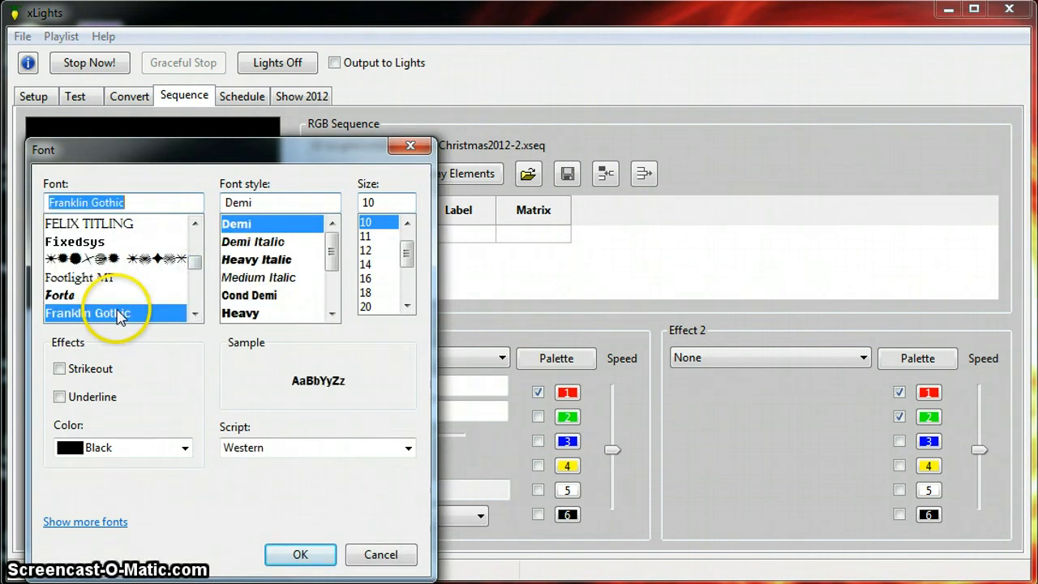
pyautogui.click(240, 313)
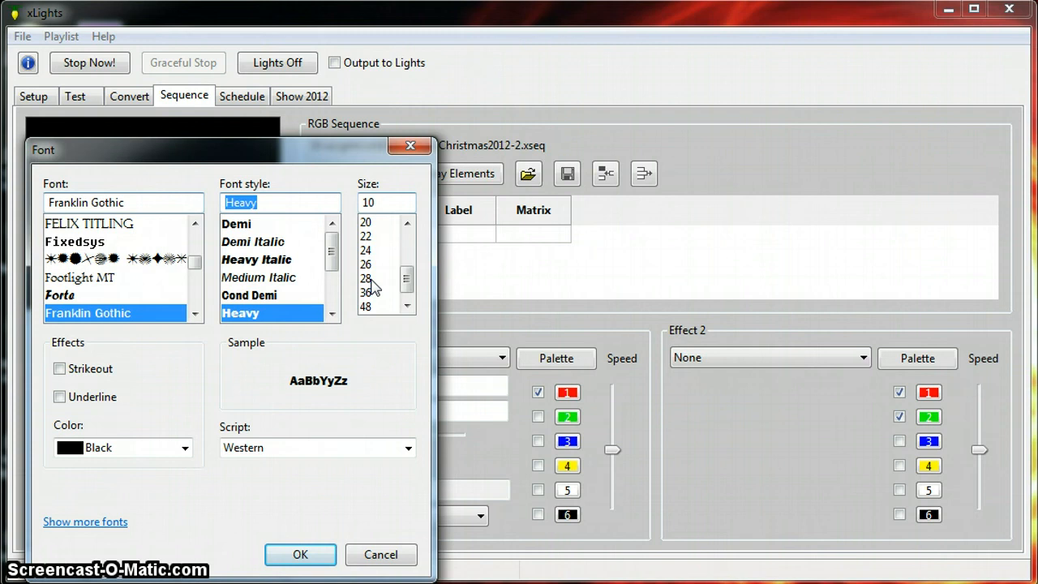
pyautogui.click(367, 278)
pyautogui.write('30')
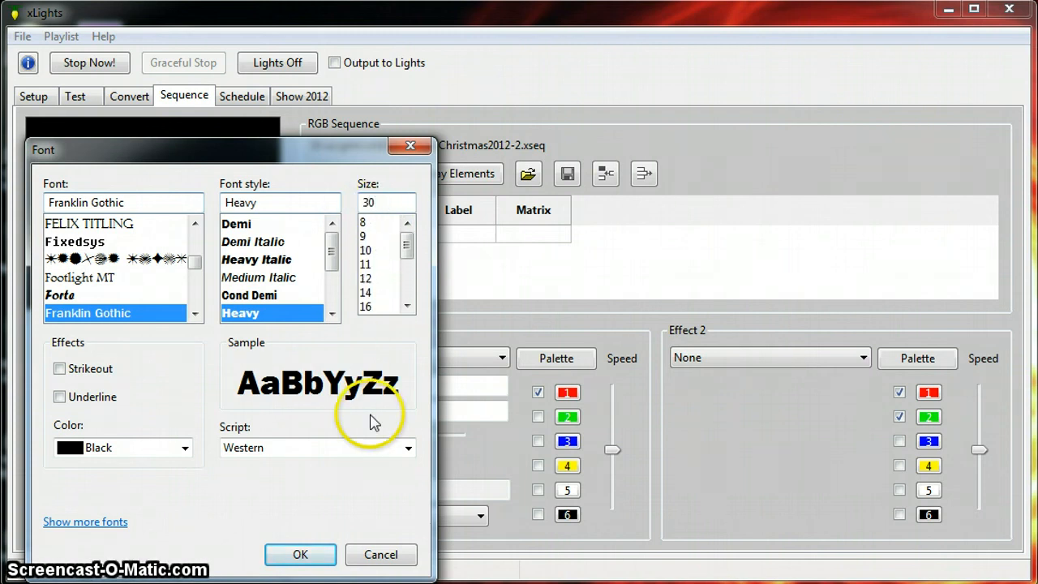
pyautogui.click(300, 554)
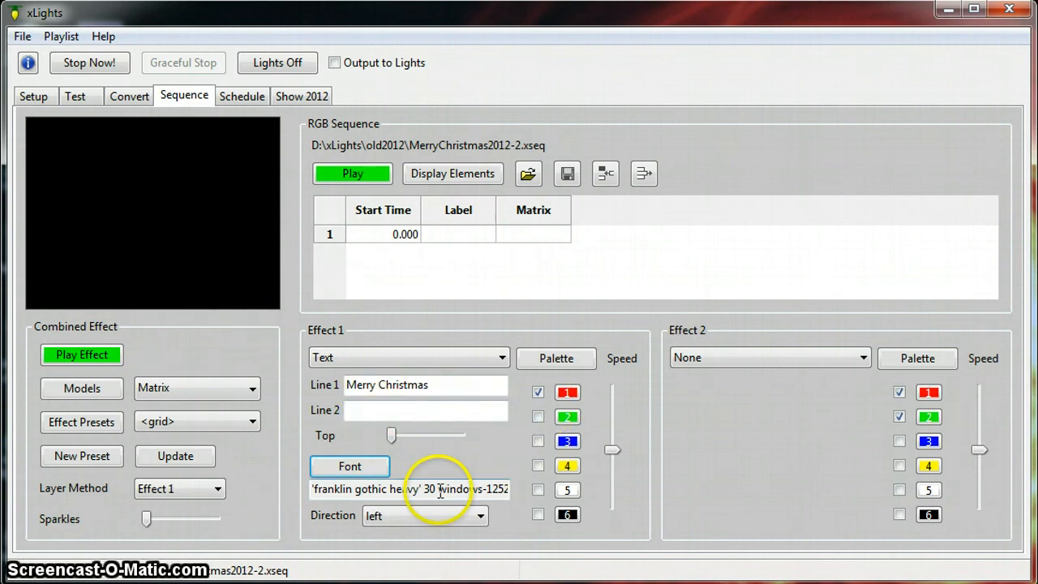
pyautogui.moveTo(451, 337)
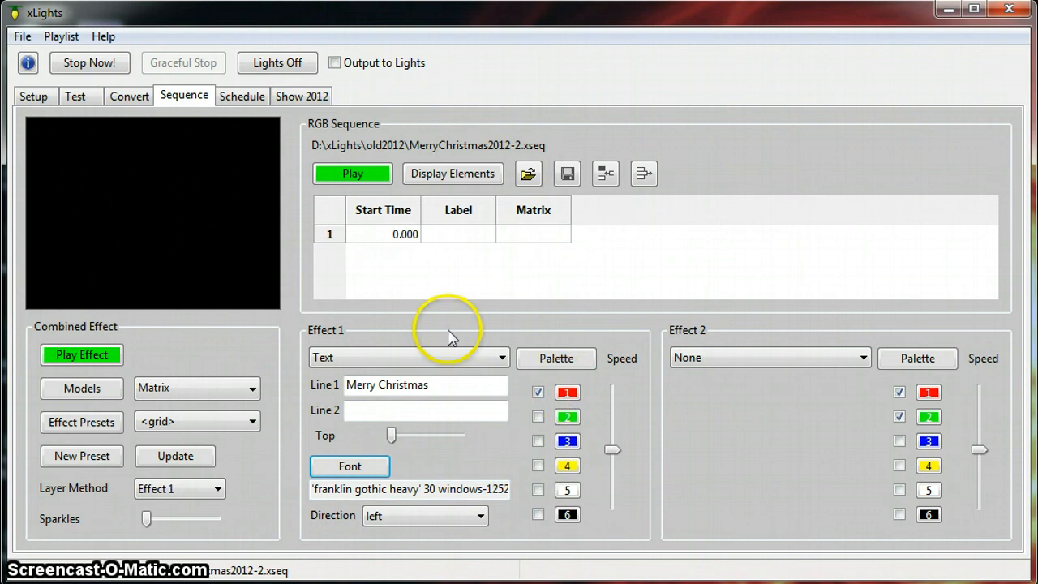
# Play the text effect on the matrix, nudge the Top slider, and stop playback.
pyautogui.click(81, 355)
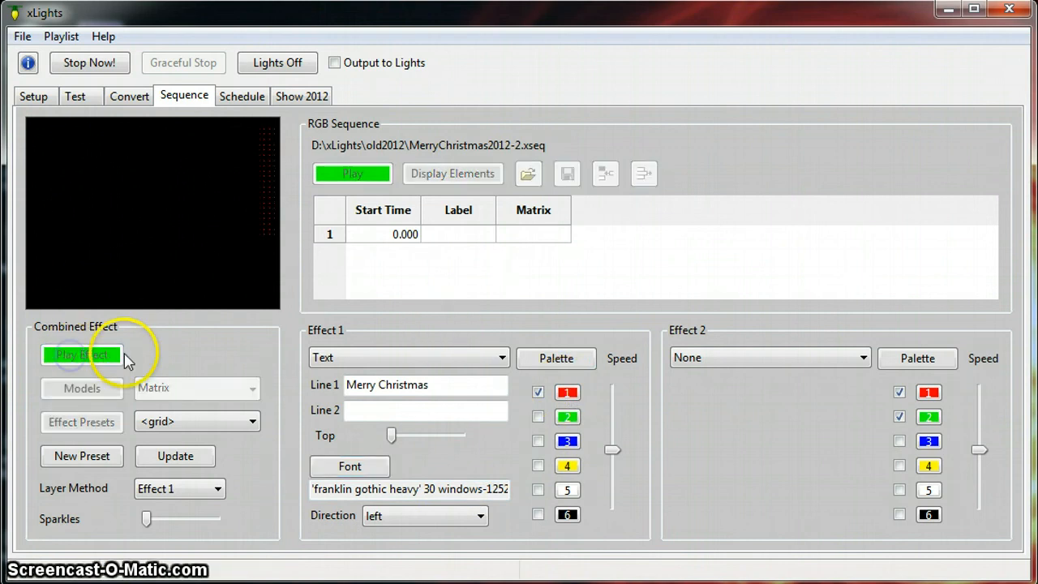
pyautogui.click(81, 355)
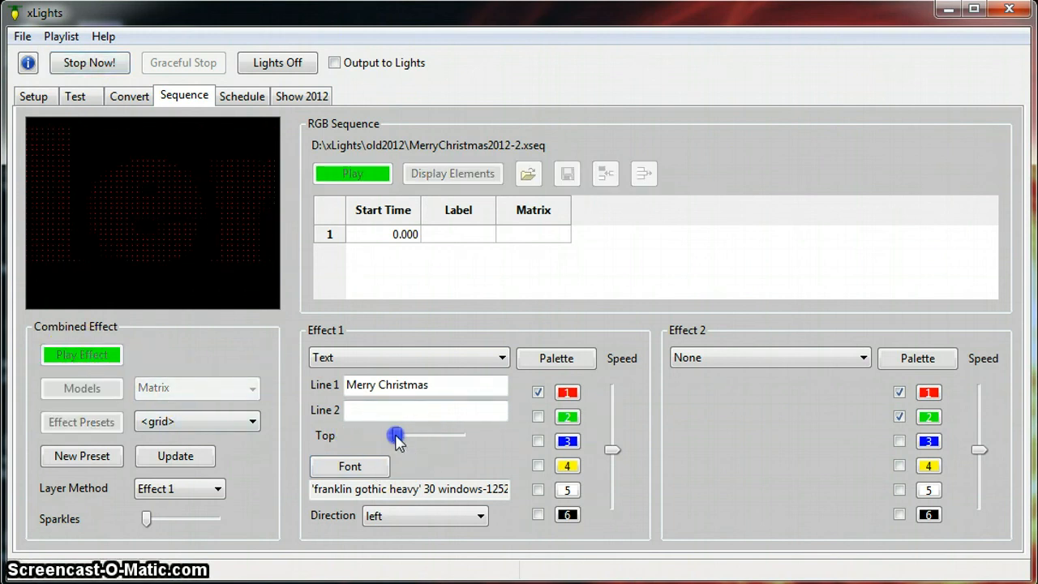
pyautogui.click(81, 355)
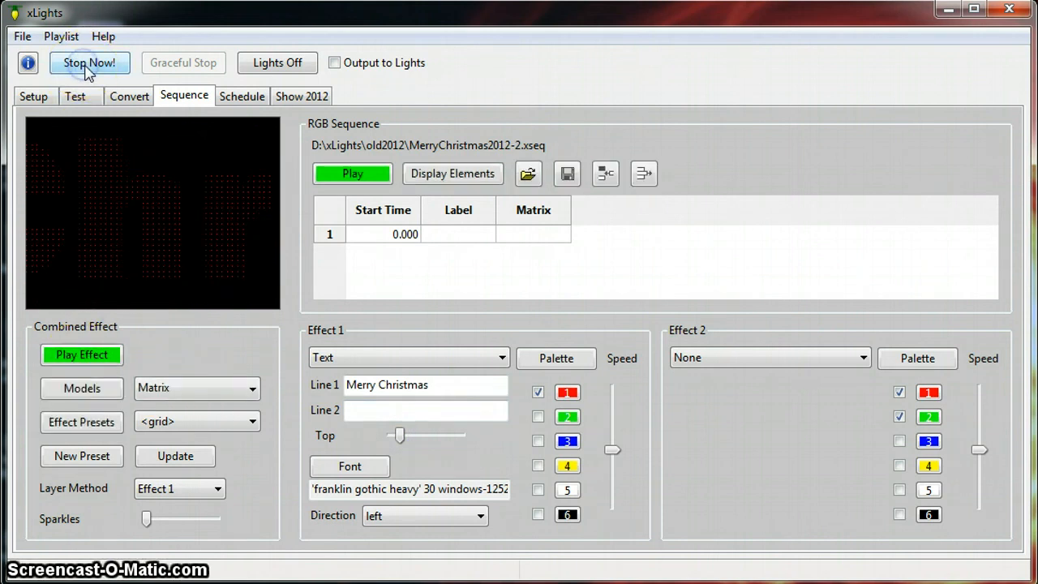
pyautogui.moveTo(191, 420)
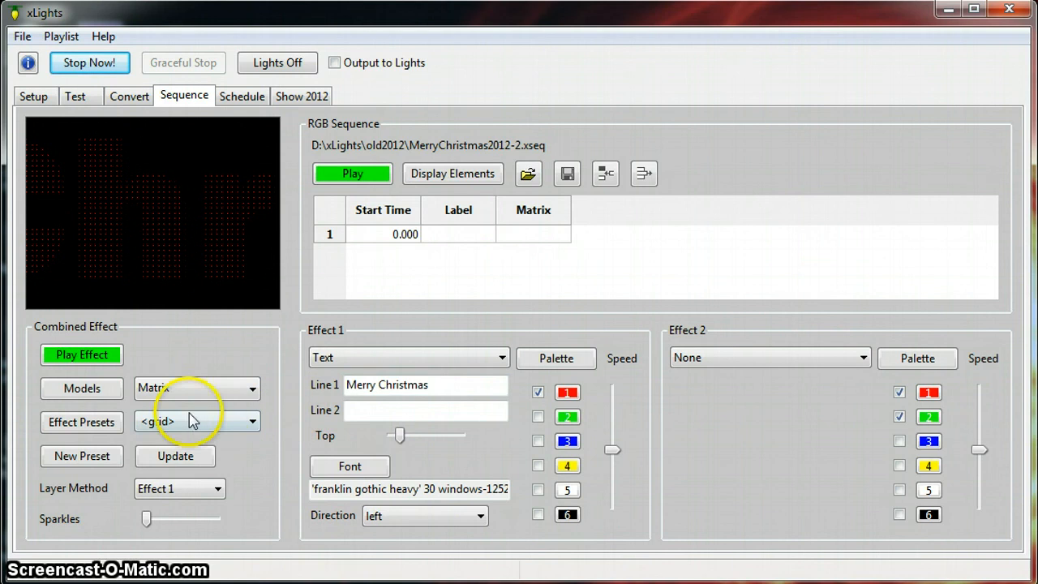
pyautogui.moveTo(502, 260)
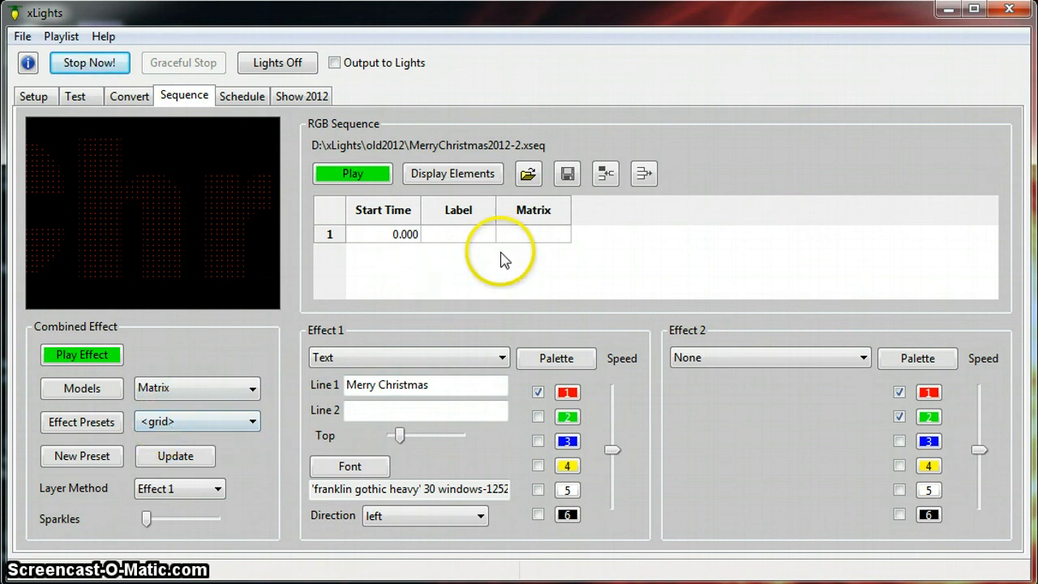
# Label row 1 'Merry Christmas', store the effect in its Matrix cell, and widen the column.
pyautogui.click(459, 234)
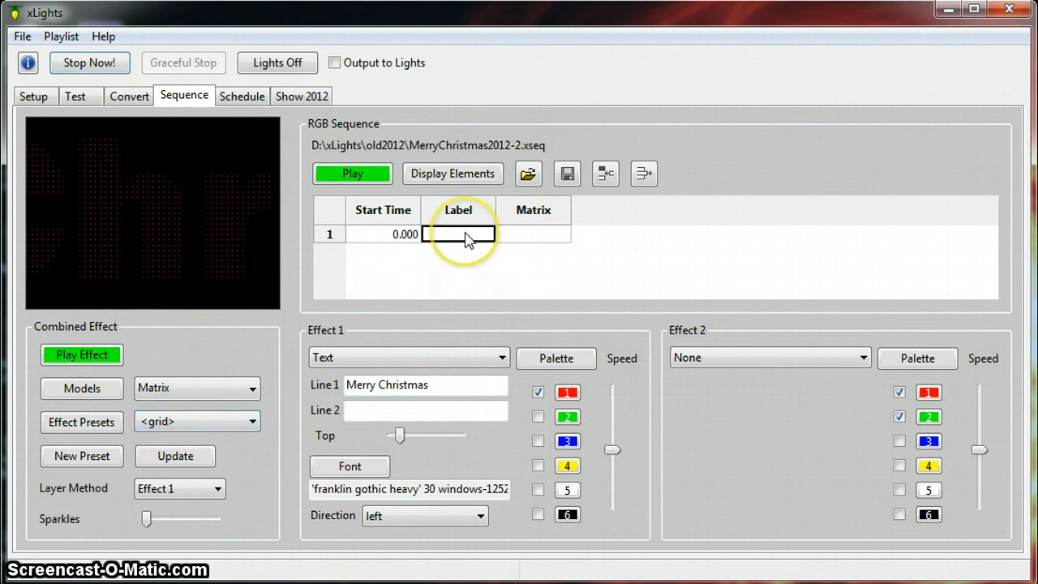
pyautogui.write('Me')
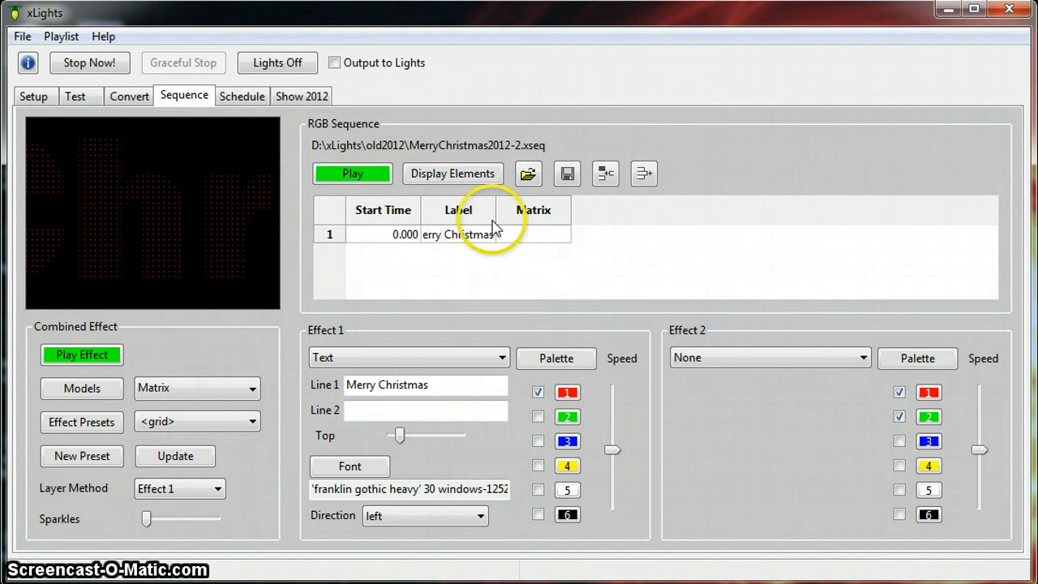
pyautogui.doubleClick(459, 235)
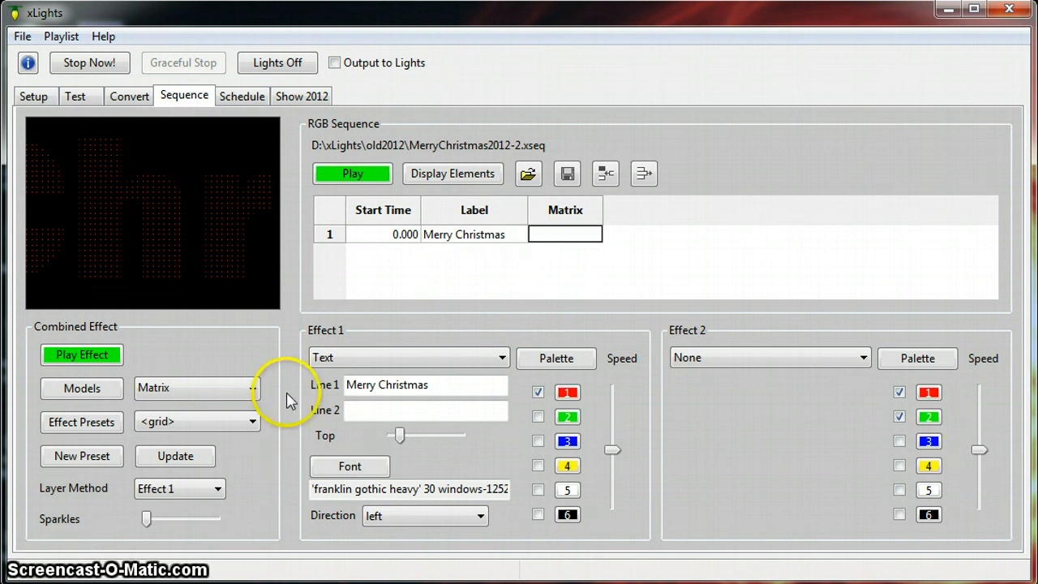
pyautogui.moveTo(178, 429)
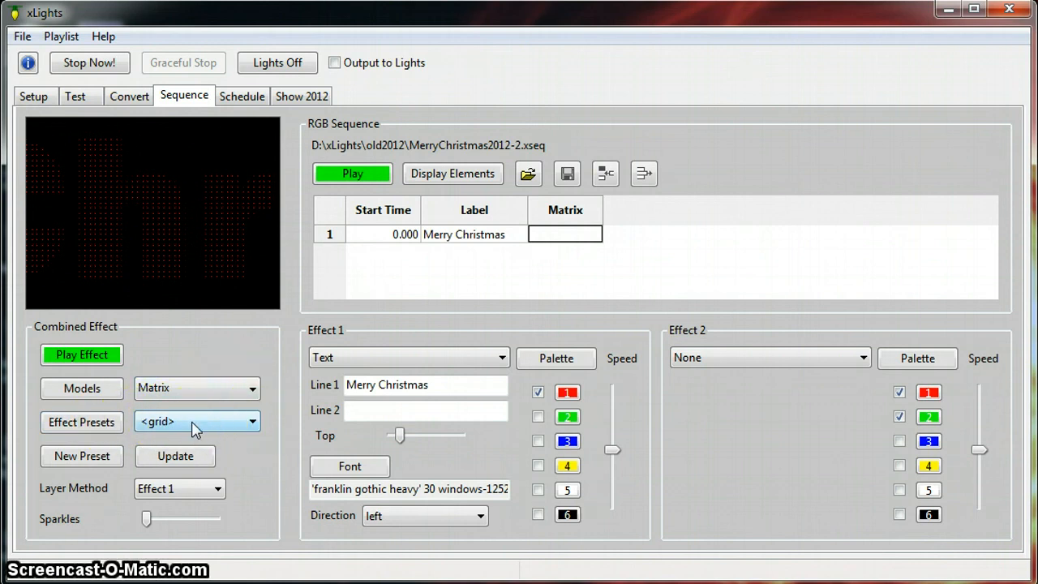
pyautogui.click(252, 421)
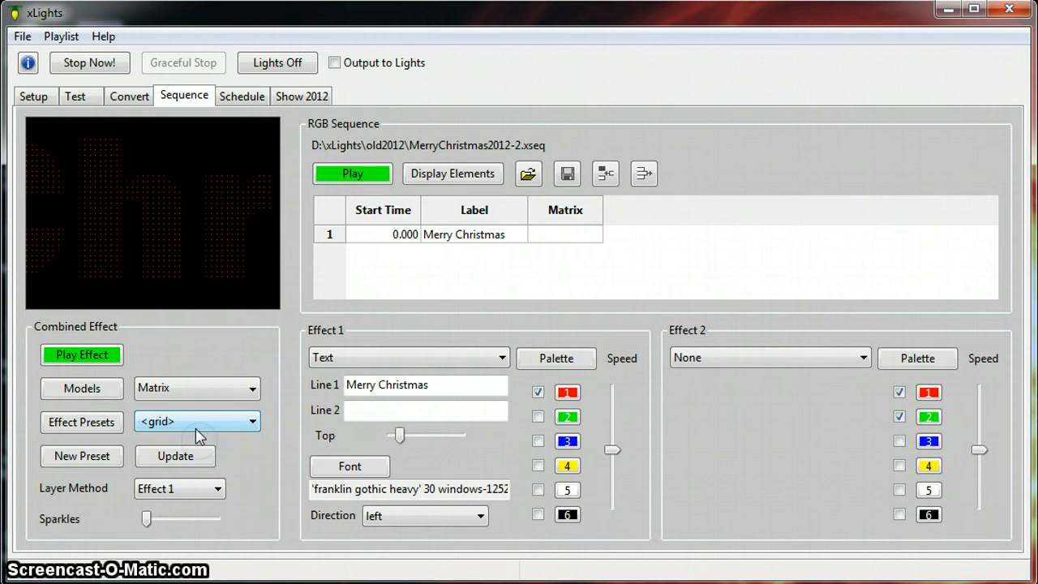
pyautogui.moveTo(568, 240)
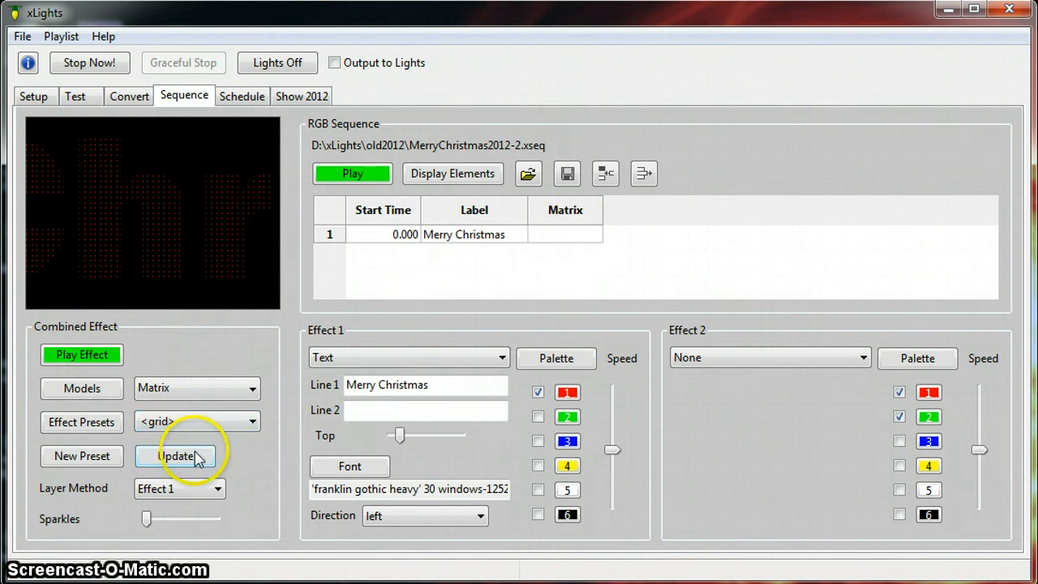
pyautogui.click(175, 456)
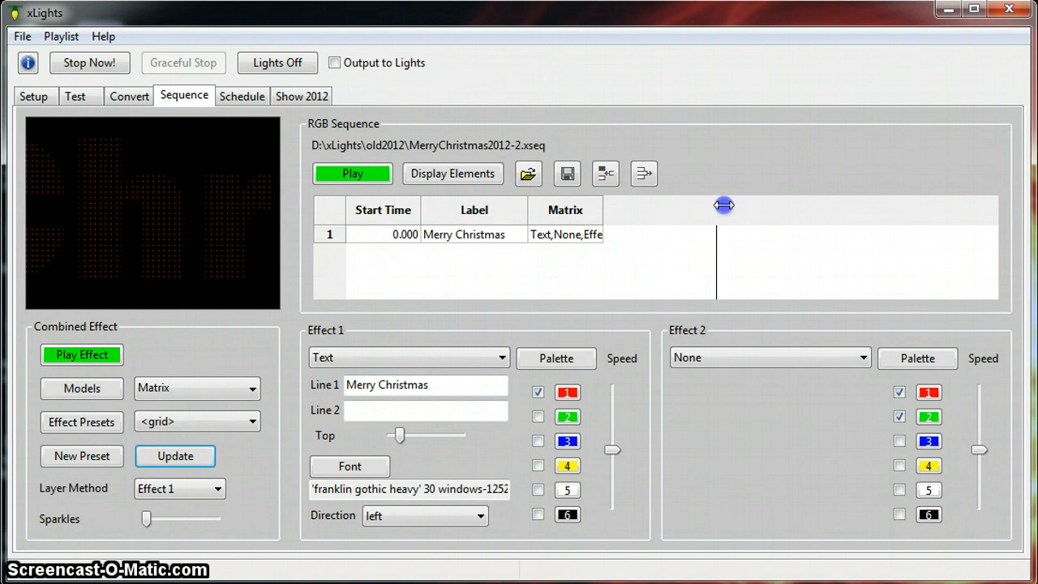
pyautogui.moveTo(722, 205); pyautogui.dragTo(941, 209)
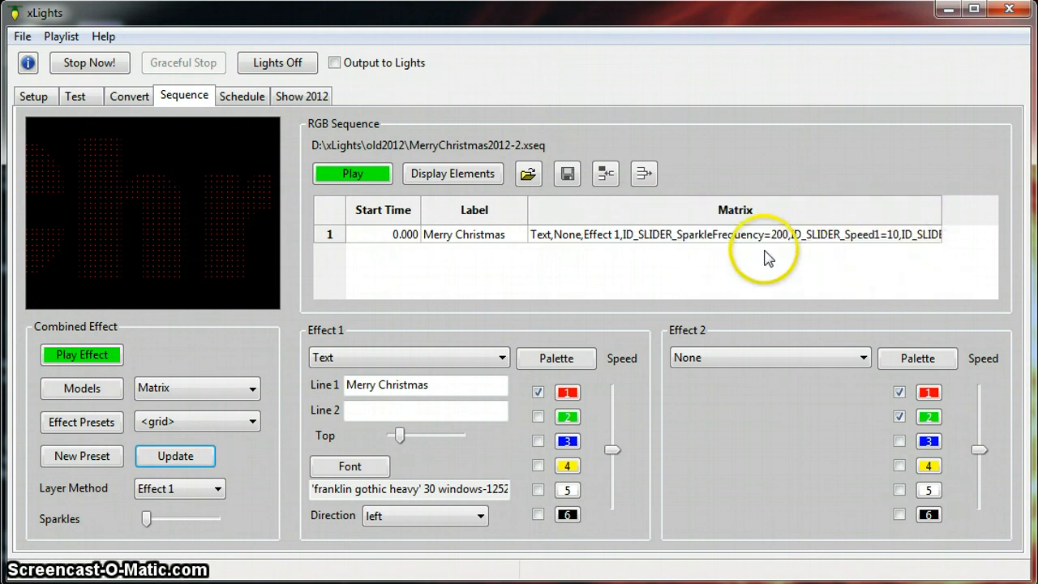
pyautogui.moveTo(758, 247)
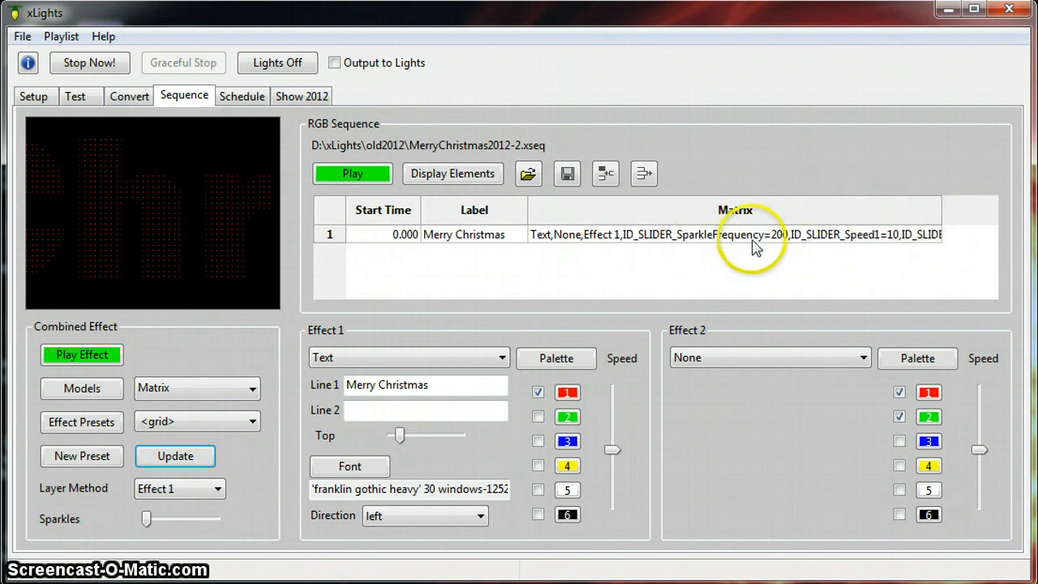
pyautogui.moveTo(519, 268)
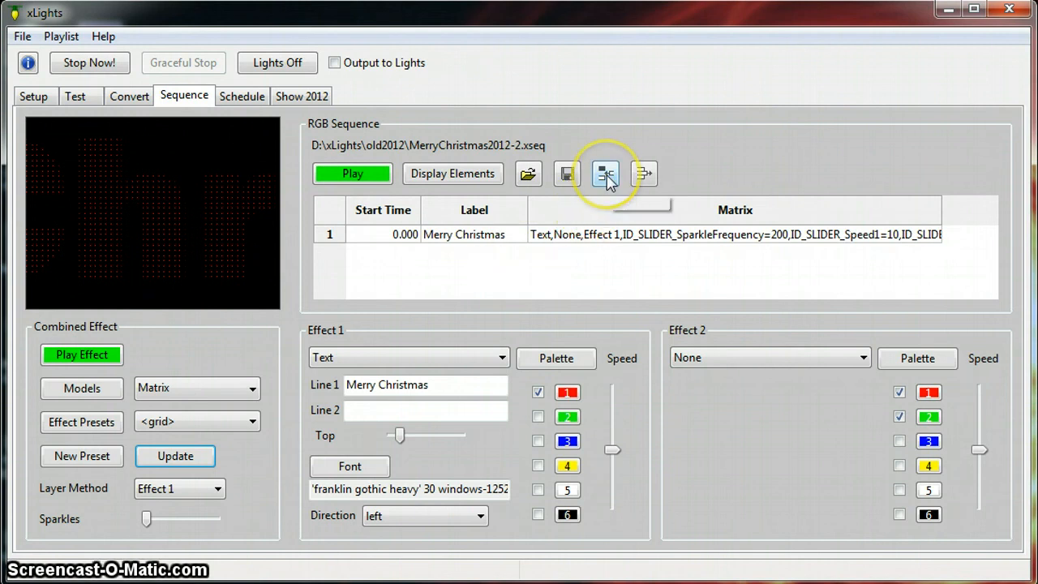
pyautogui.moveTo(605, 173)
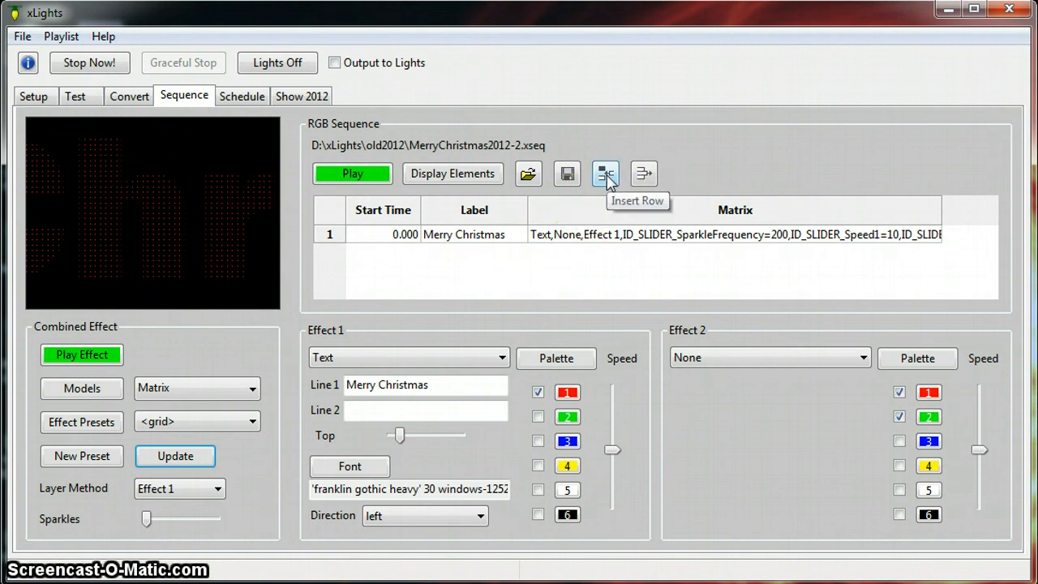
# Insert a row at 20.000 labelled 'Happy New Year' and switch the text colour to green.
pyautogui.click(604, 173)
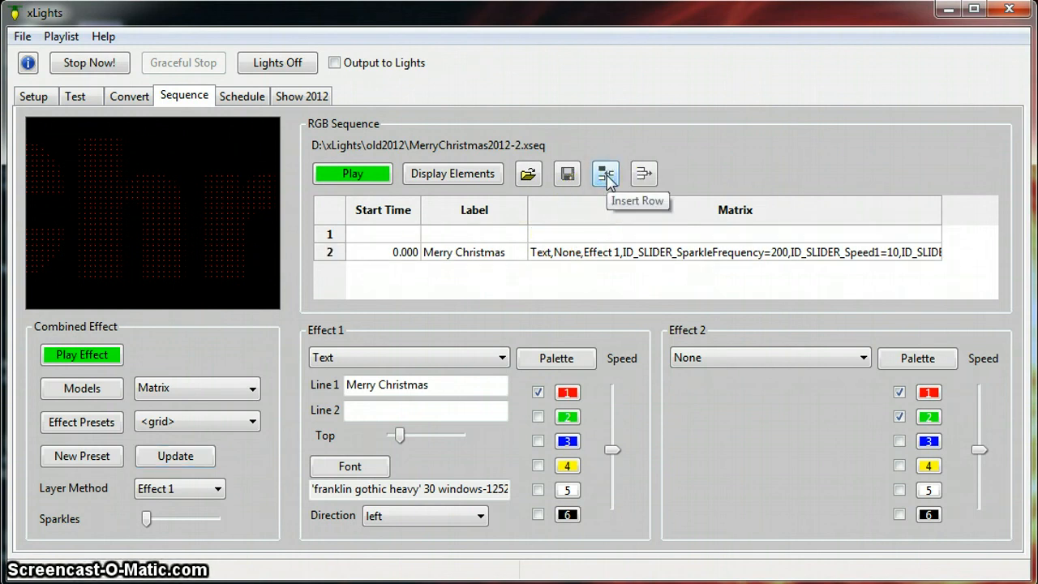
pyautogui.click(605, 174)
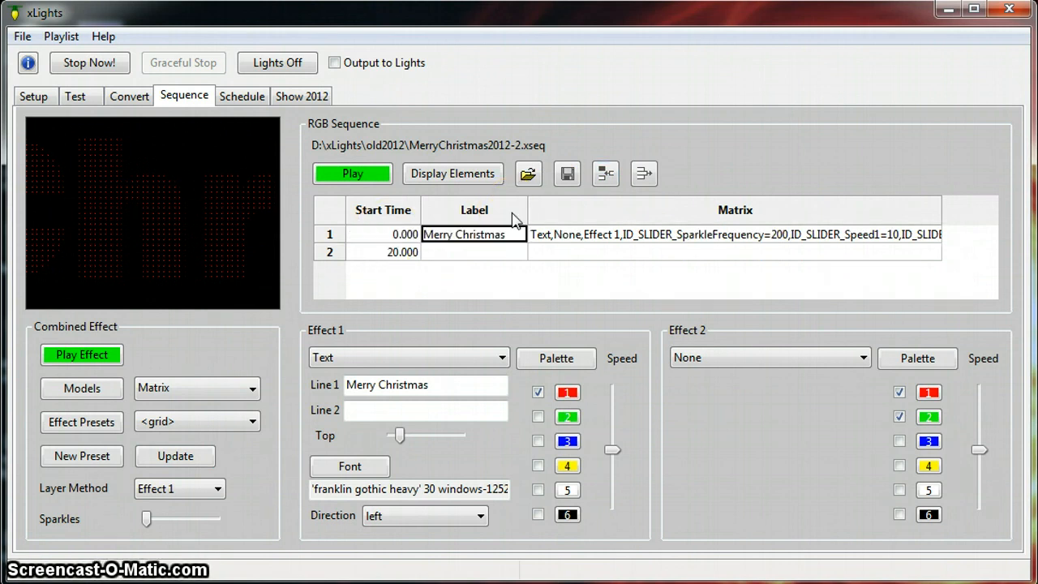
pyautogui.click(474, 252)
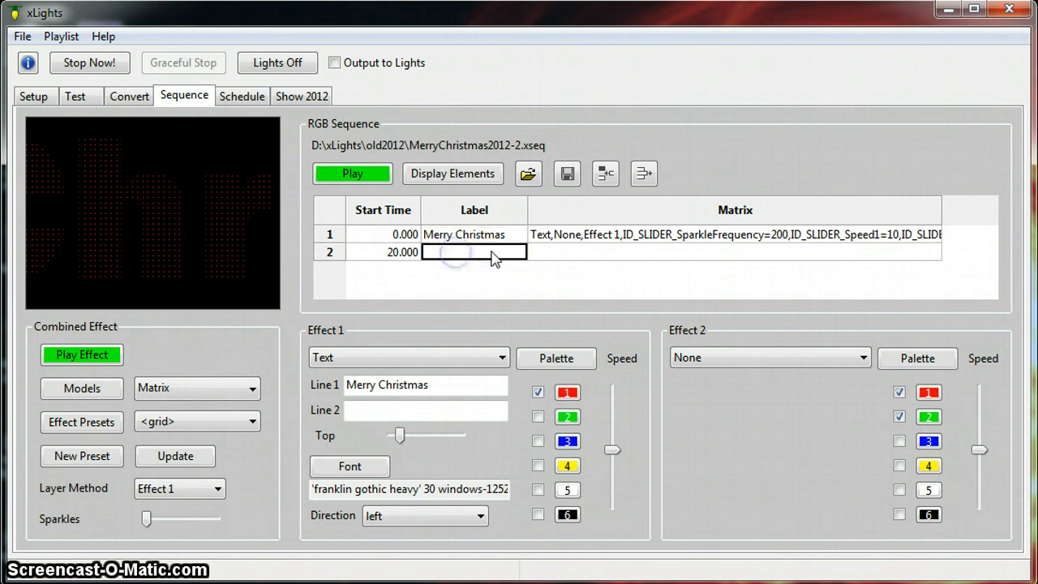
pyautogui.write('Happy New Year')
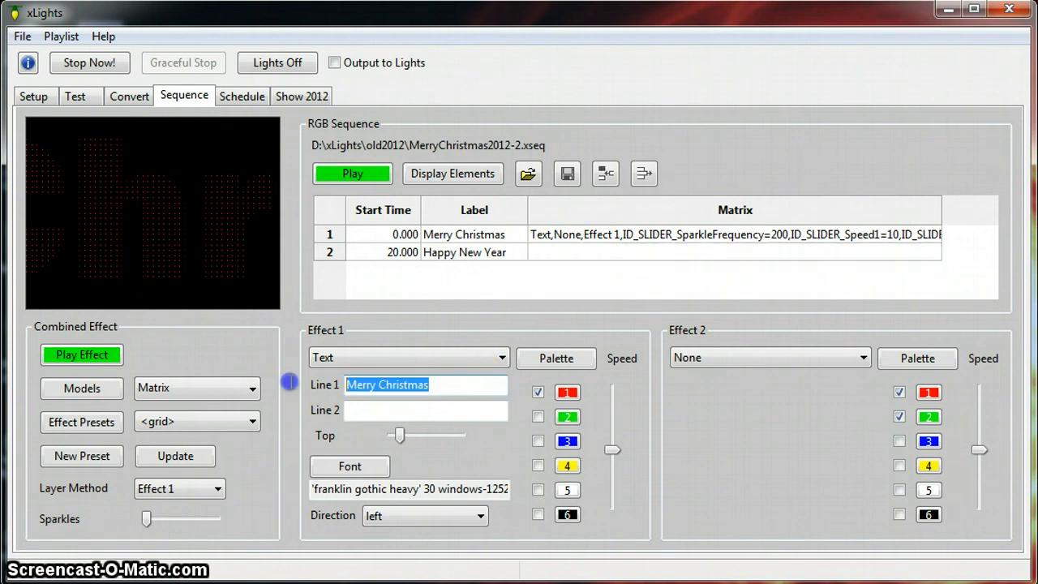
pyautogui.click(538, 416)
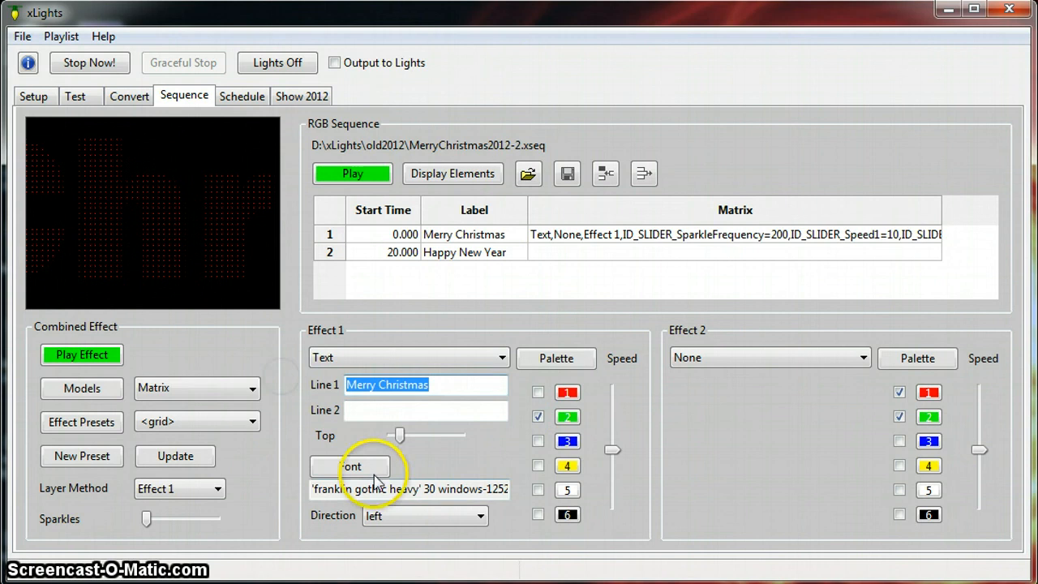
# Set Line 1 to 'Happy New Year', add Snowstorm as Effect 2, and layer them.
pyautogui.write('Happy New Year')
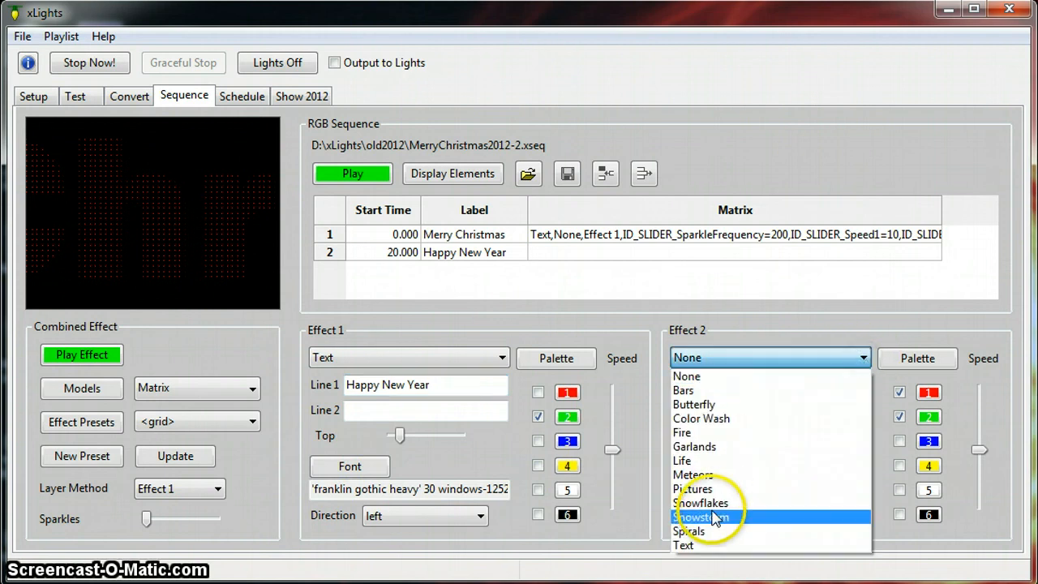
pyautogui.moveTo(726, 503)
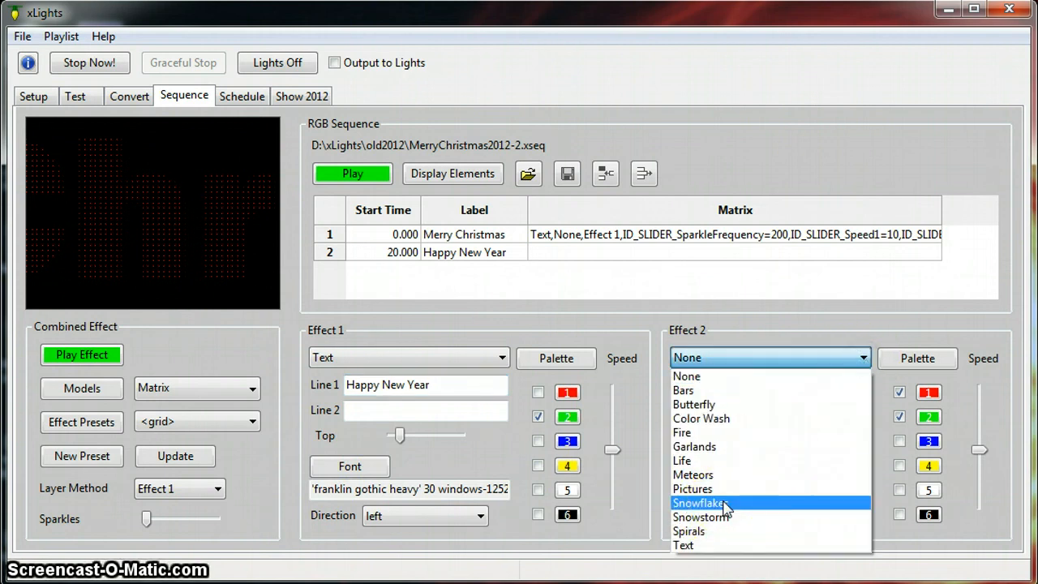
pyautogui.click(702, 517)
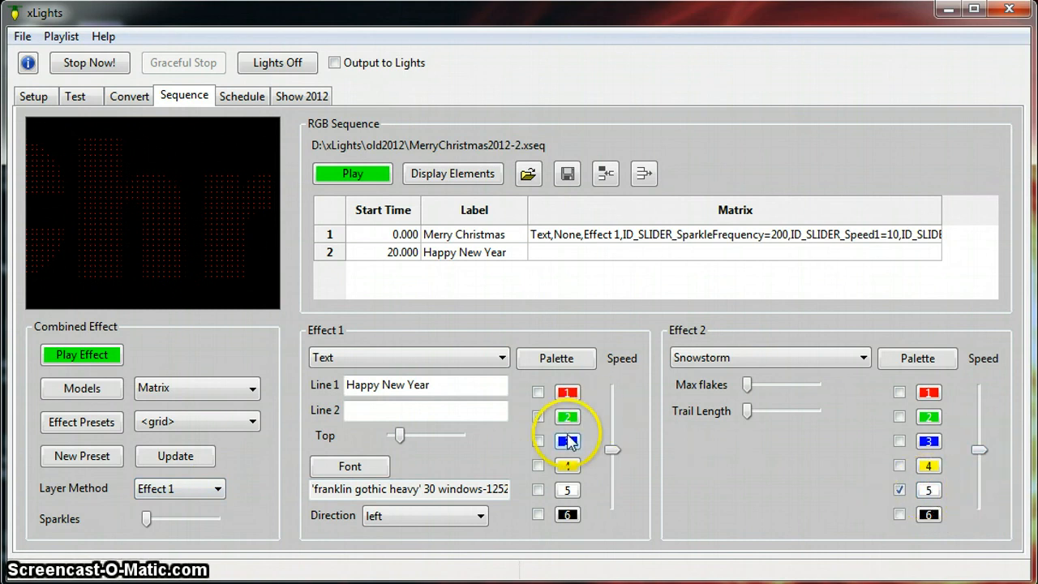
pyautogui.click(219, 489)
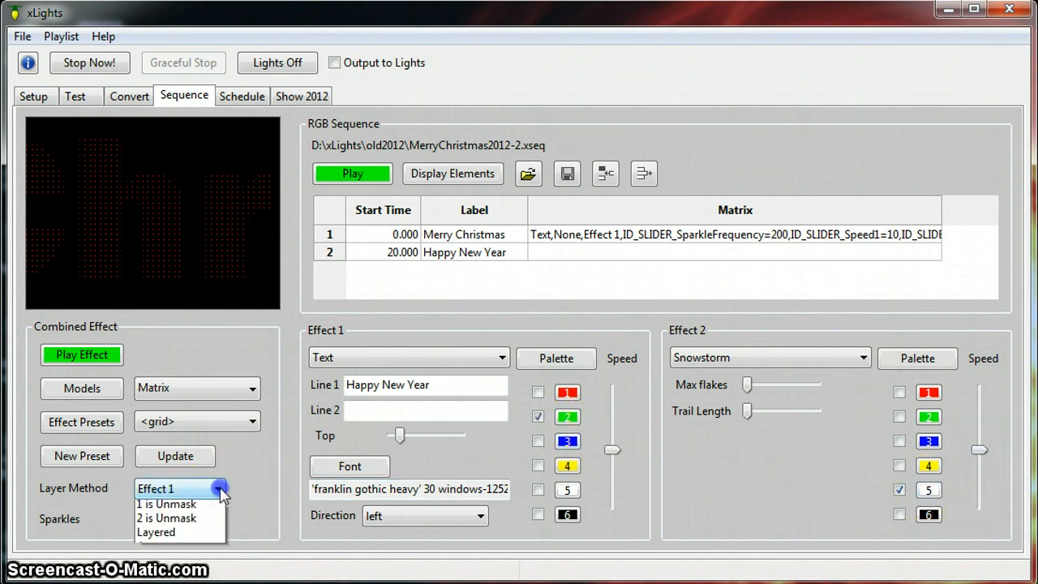
pyautogui.click(156, 532)
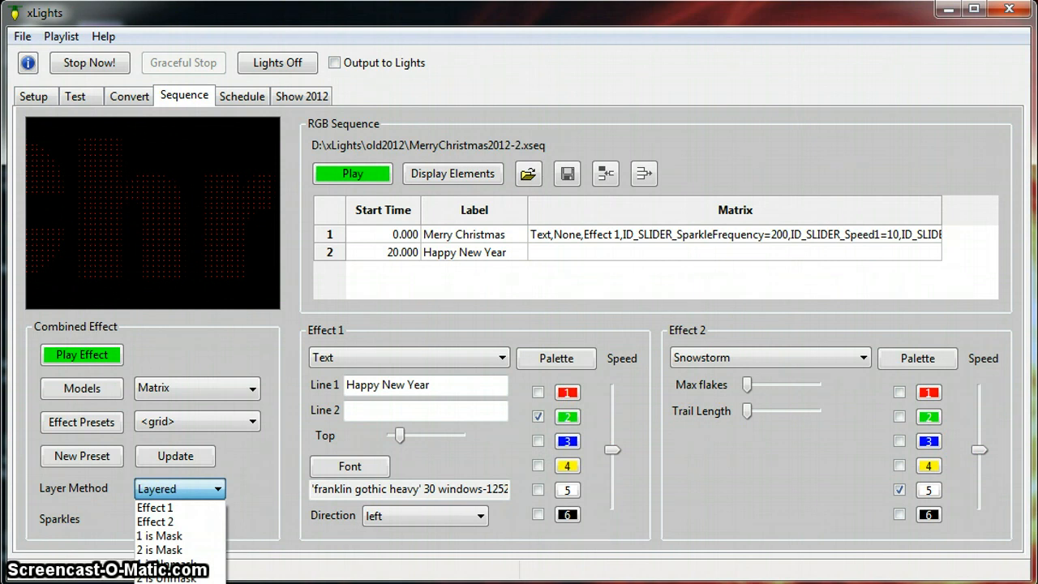
pyautogui.click(178, 488)
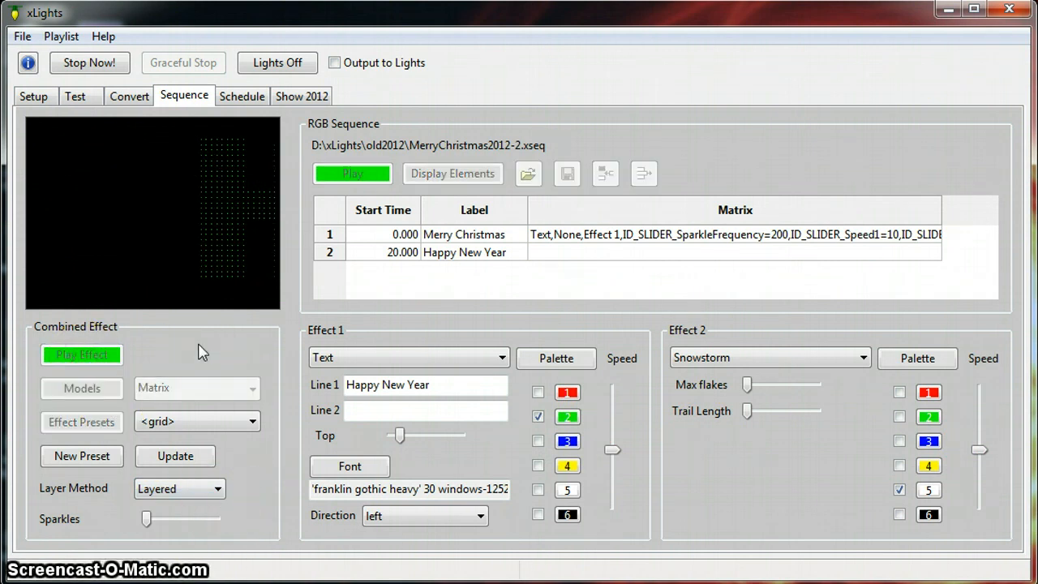
# Preview the combined effect, change the layer method to Average, preview again, and stop.
pyautogui.click(82, 354)
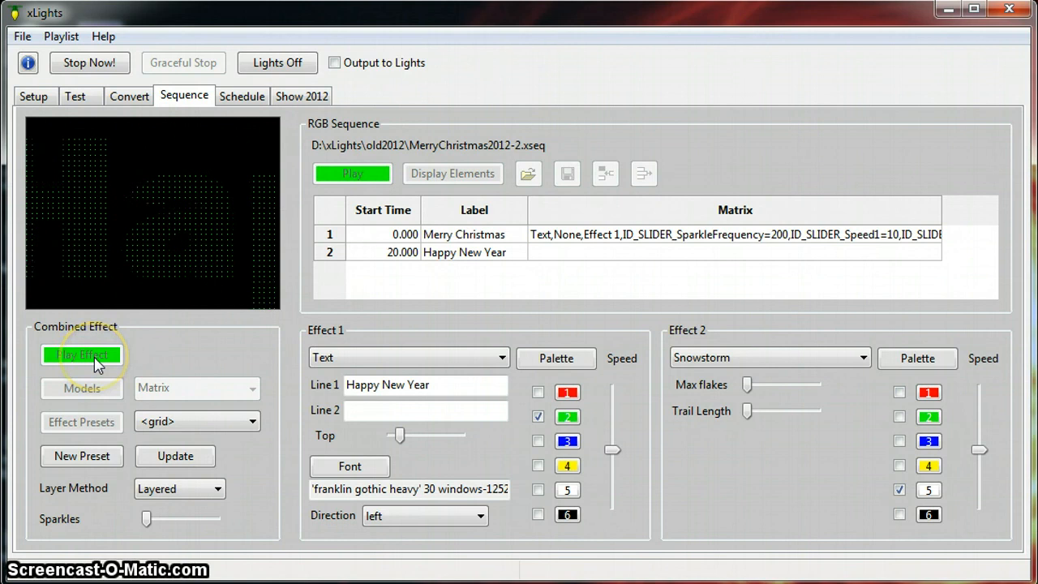
pyautogui.click(81, 354)
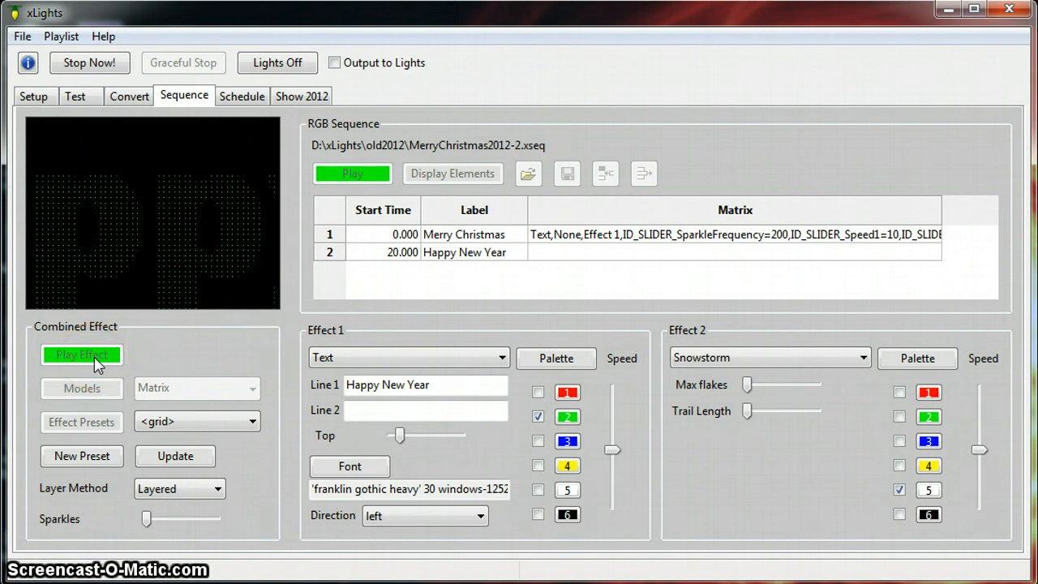
pyautogui.click(81, 354)
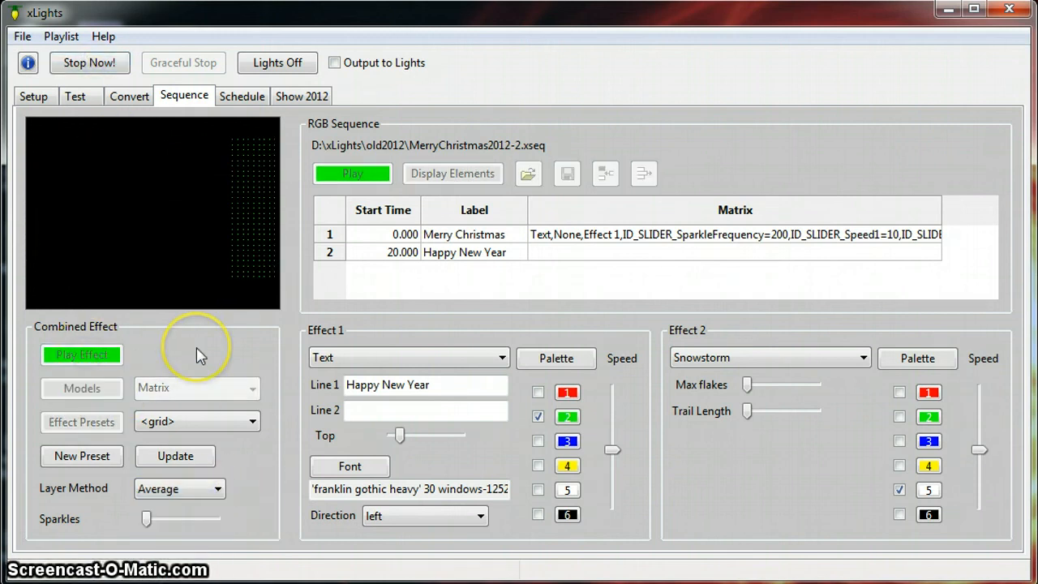
pyautogui.click(81, 355)
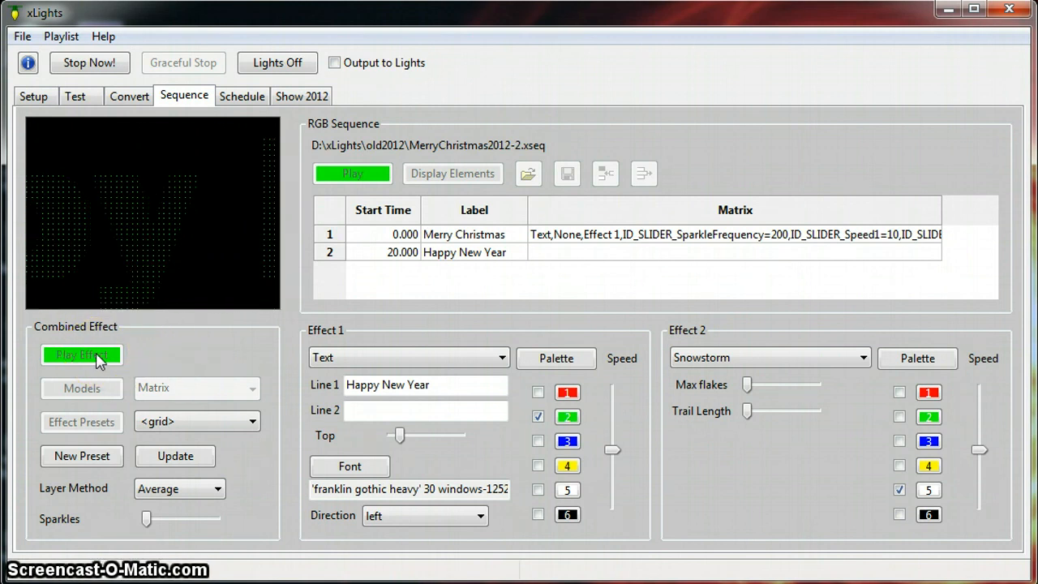
pyautogui.click(81, 356)
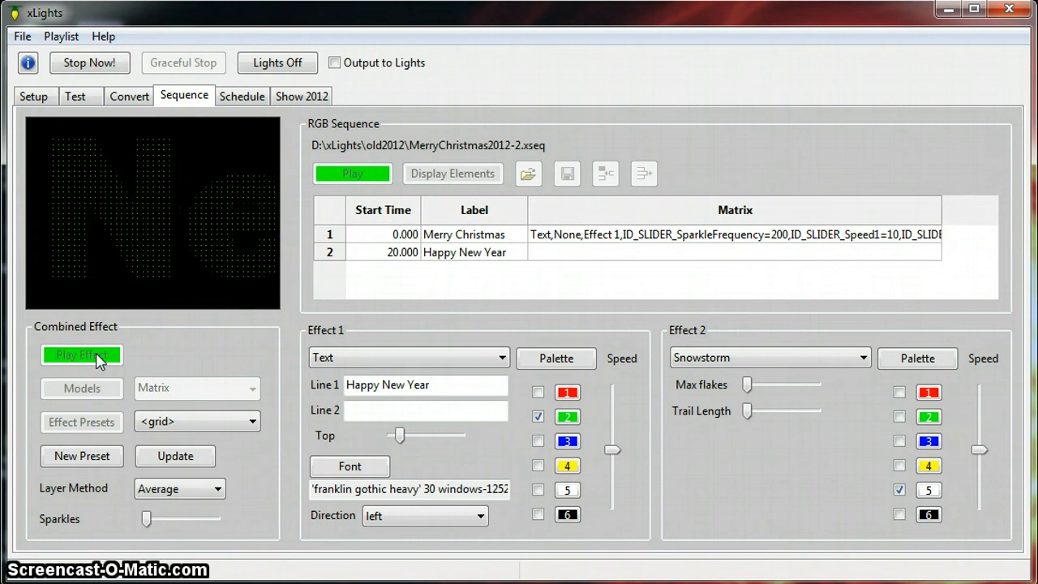
pyautogui.click(81, 354)
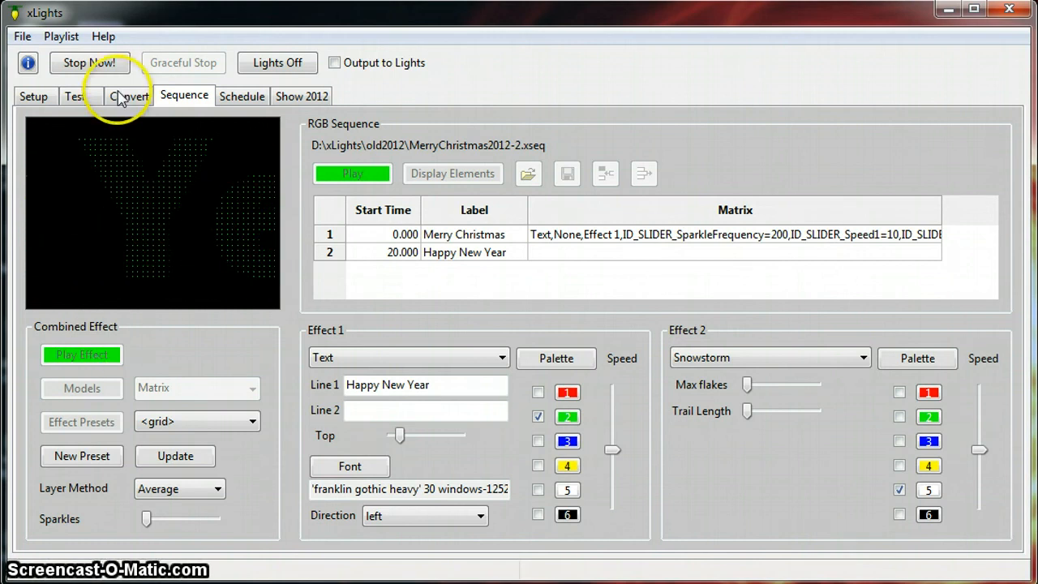
pyautogui.click(174, 456)
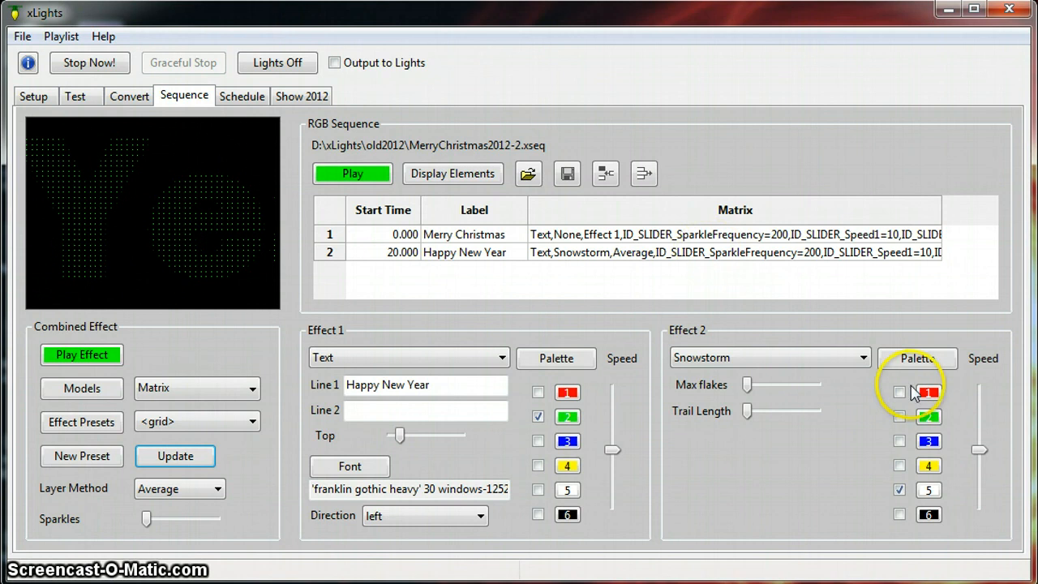
pyautogui.moveTo(750, 469)
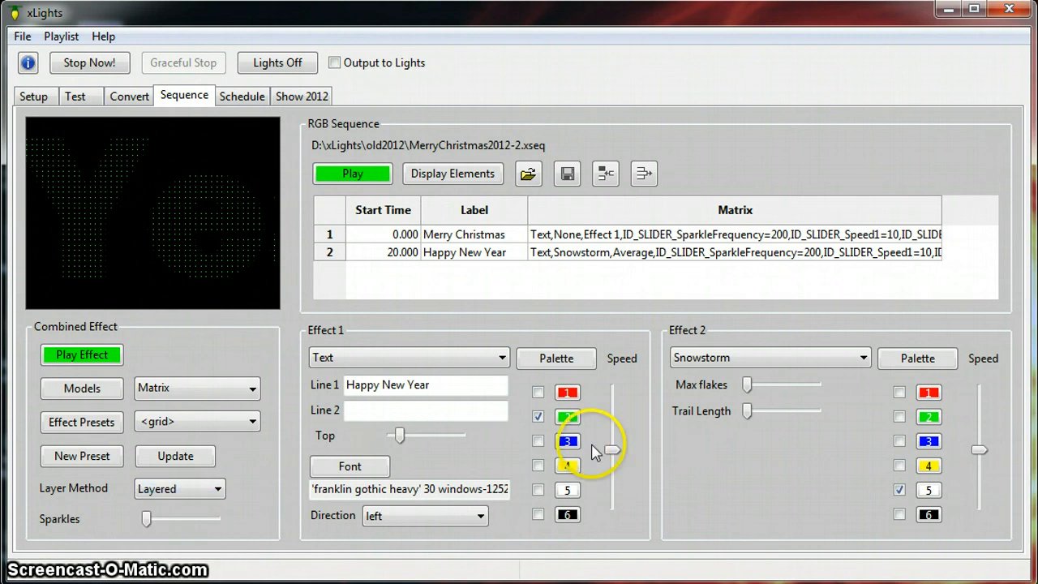
# Preview the Happy New Year text and snowstorm with the Layered blend.
pyautogui.click(81, 354)
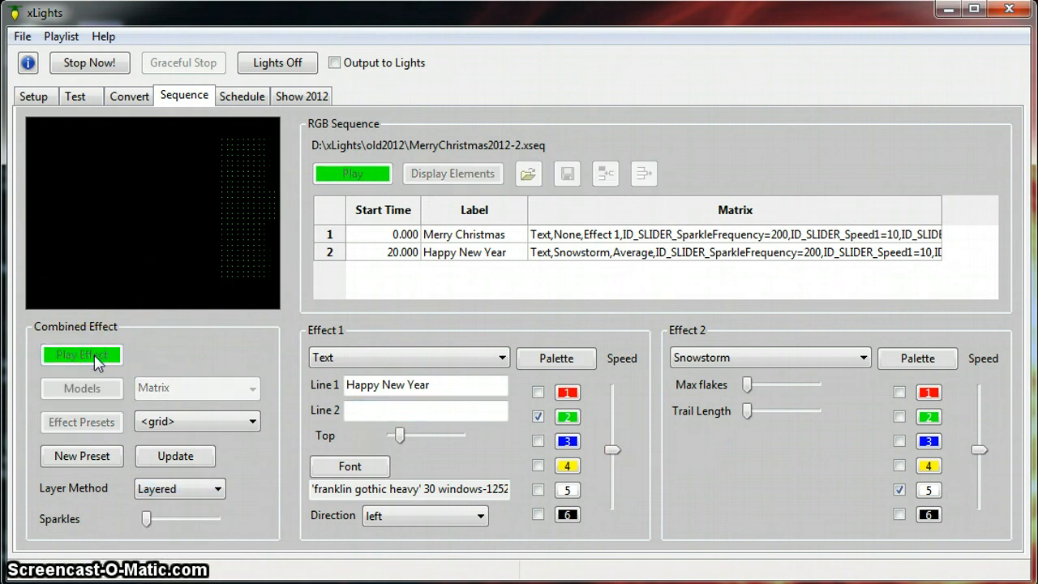
pyautogui.click(81, 354)
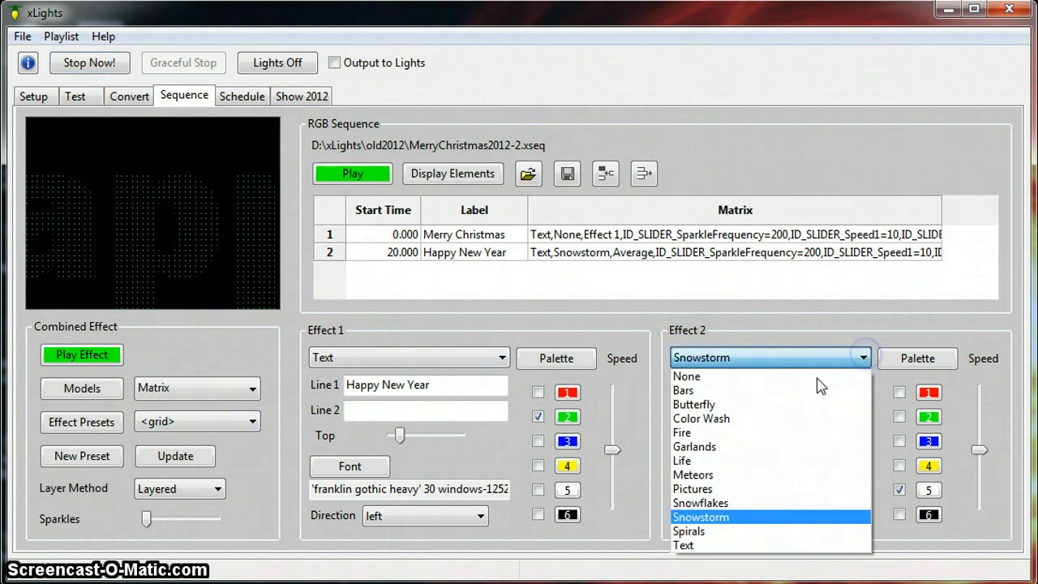
# Switch the second effect to Snowflakes and preview it with the Happy New Year text.
pyautogui.click(701, 503)
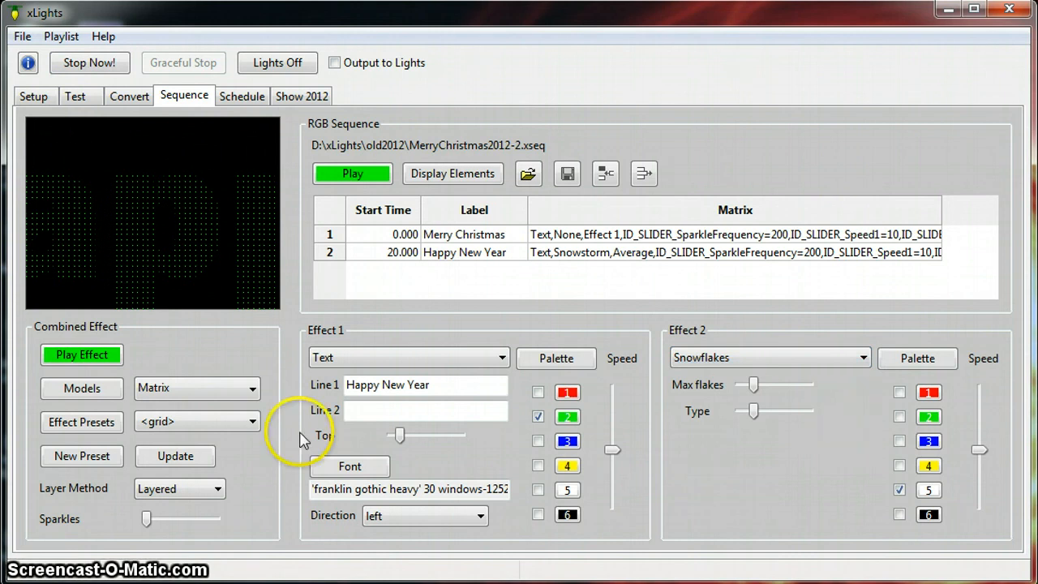
pyautogui.click(81, 355)
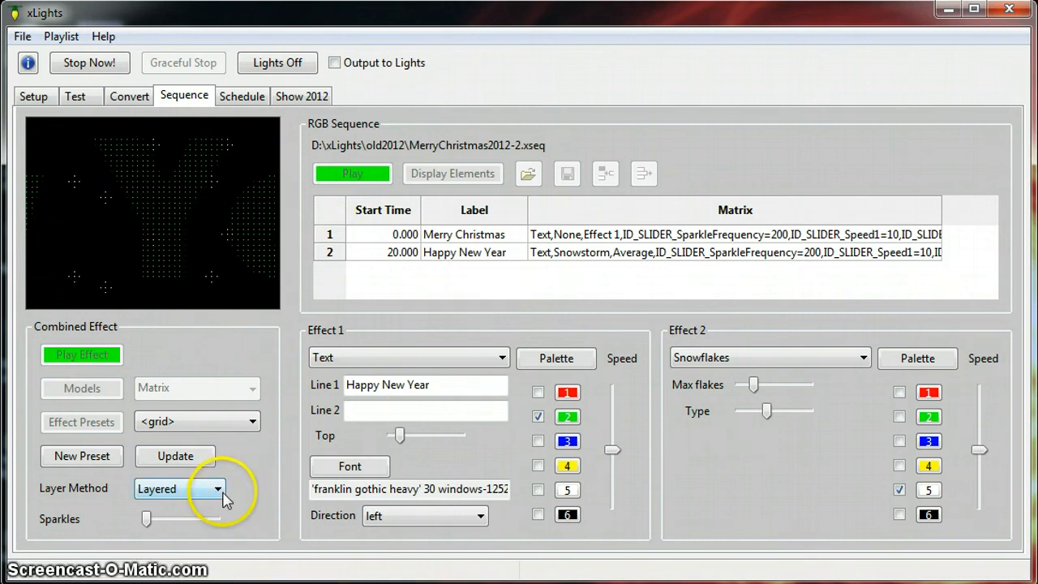
pyautogui.click(217, 489)
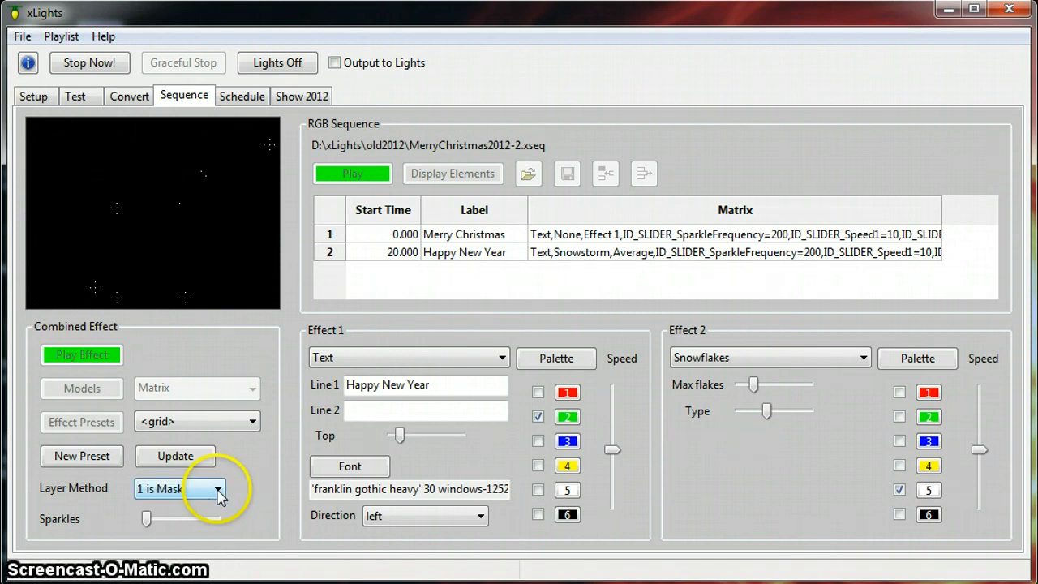
# Try the '1 is Mask' and '2 is Mask' blends, return to Layered, and add red.
pyautogui.click(217, 488)
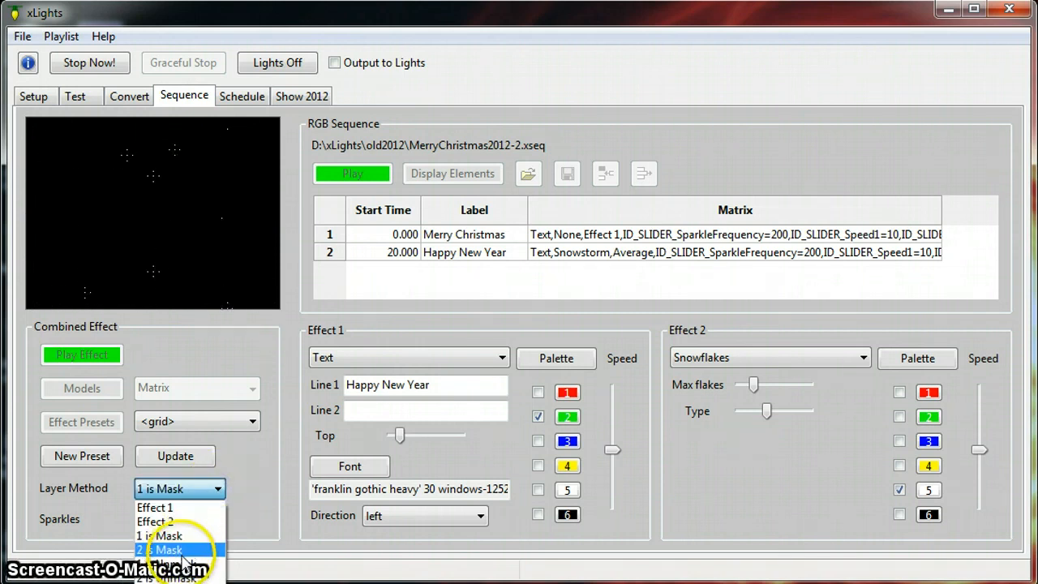
pyautogui.click(166, 550)
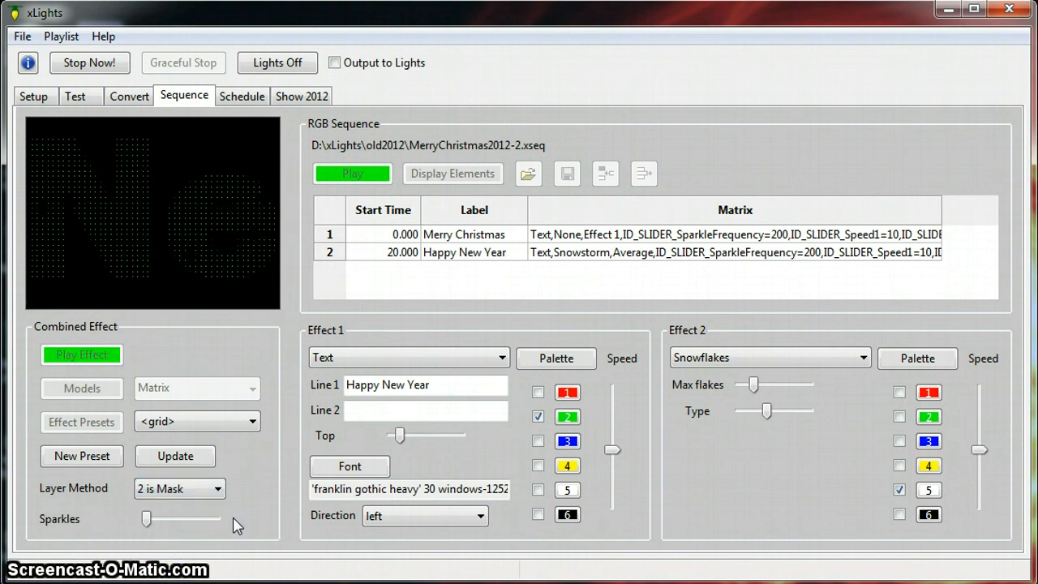
pyautogui.click(217, 489)
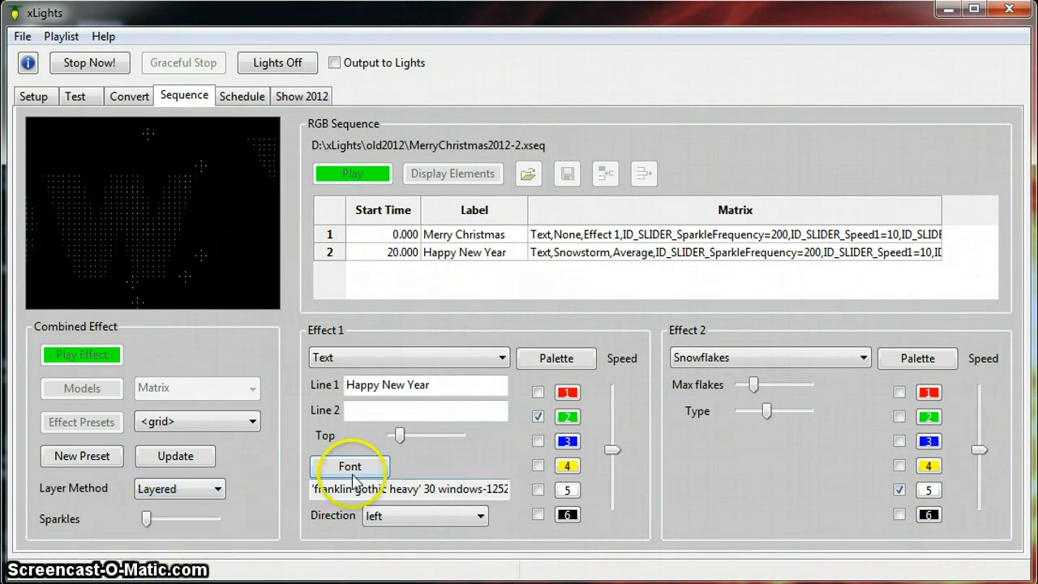
pyautogui.click(899, 392)
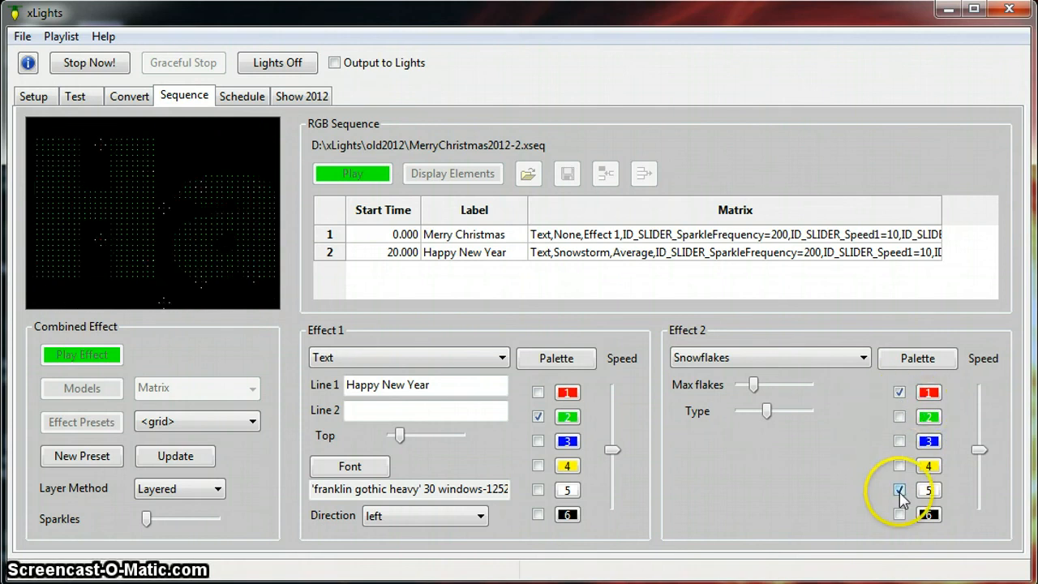
# Drop white from the Snowflakes palette and preview the red snowflakes layered with the text.
pyautogui.click(899, 489)
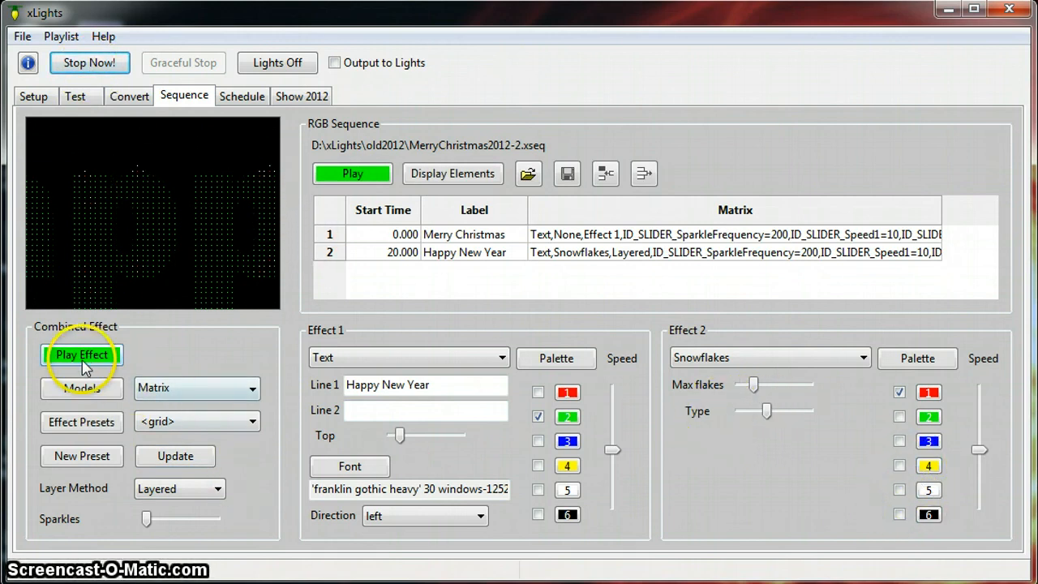
pyautogui.click(81, 354)
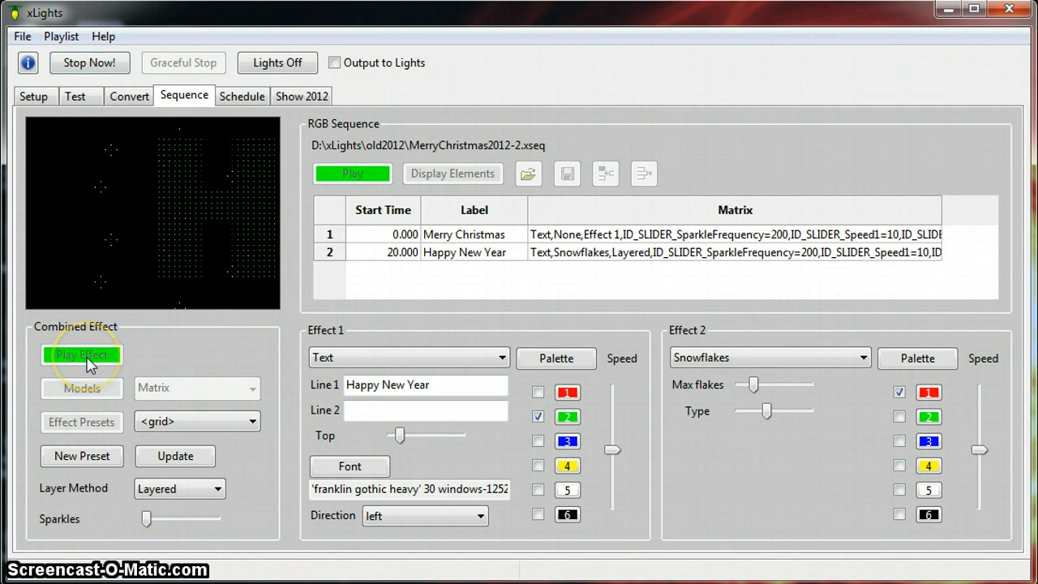
pyautogui.click(81, 354)
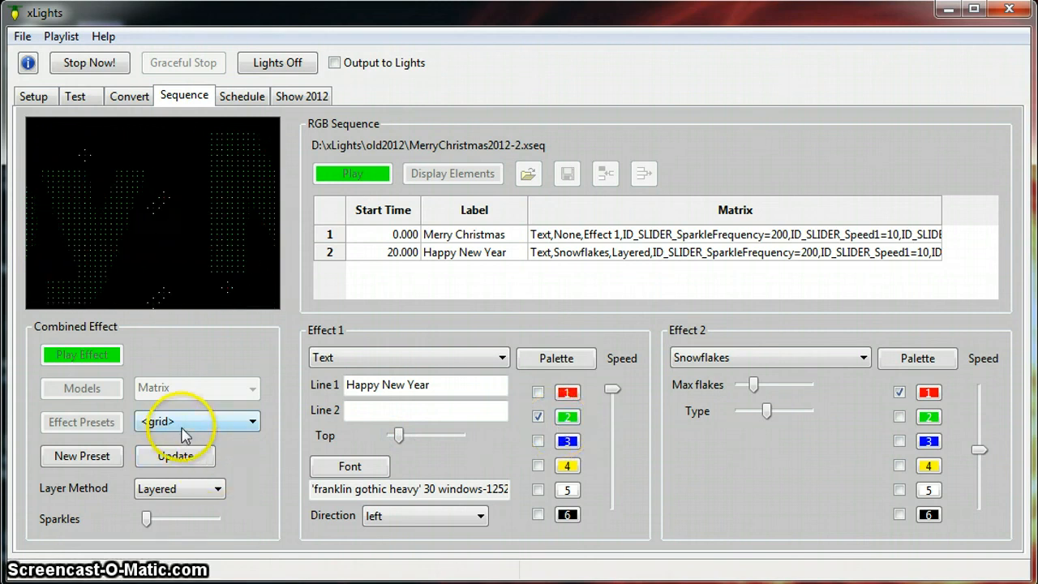
pyautogui.moveTo(438, 268)
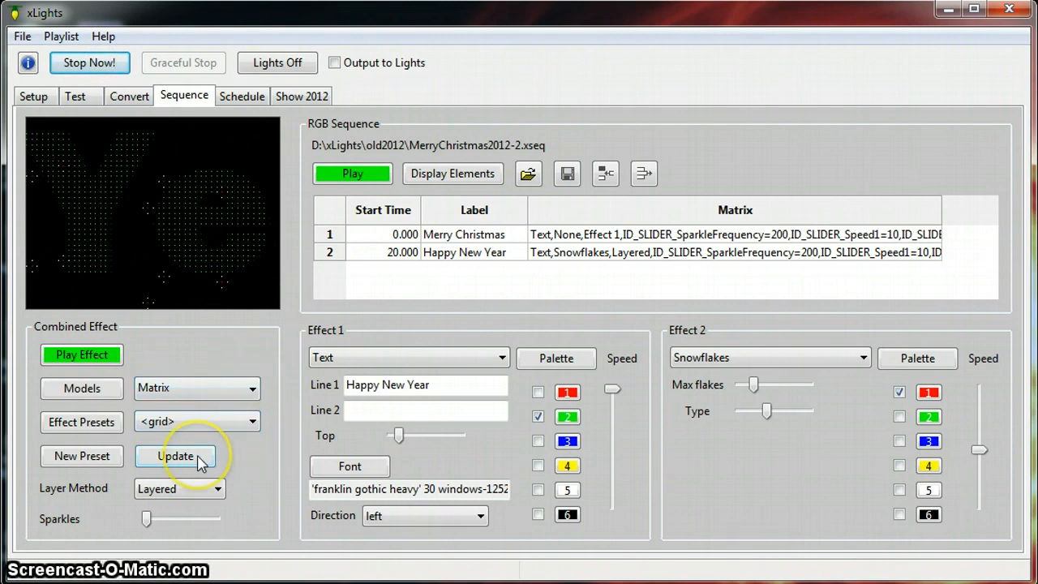
# Update the Happy New Year row with the faster text speed and save MerryChristmas2012-2.
pyautogui.click(175, 456)
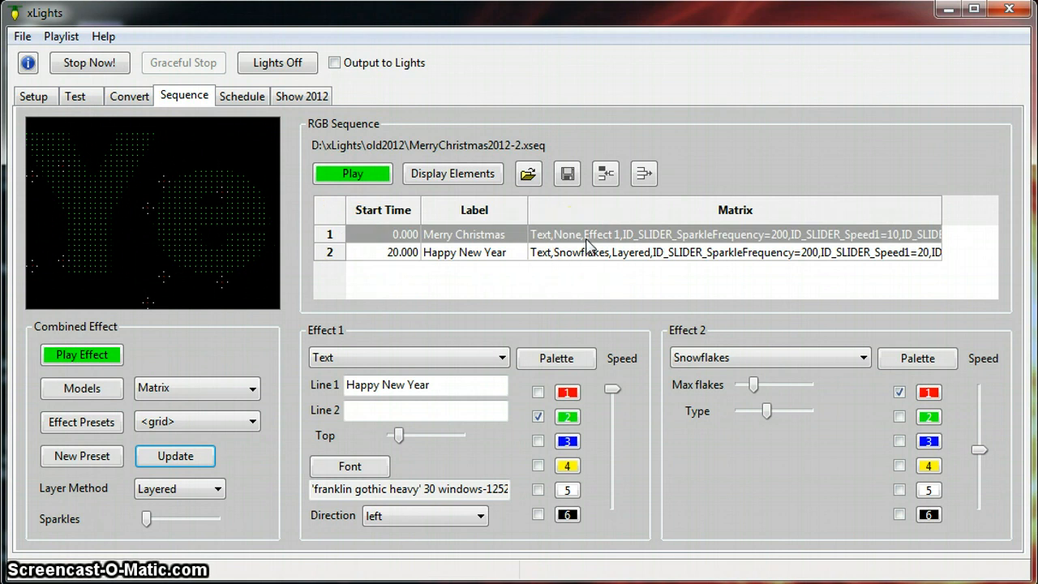
pyautogui.moveTo(567, 174)
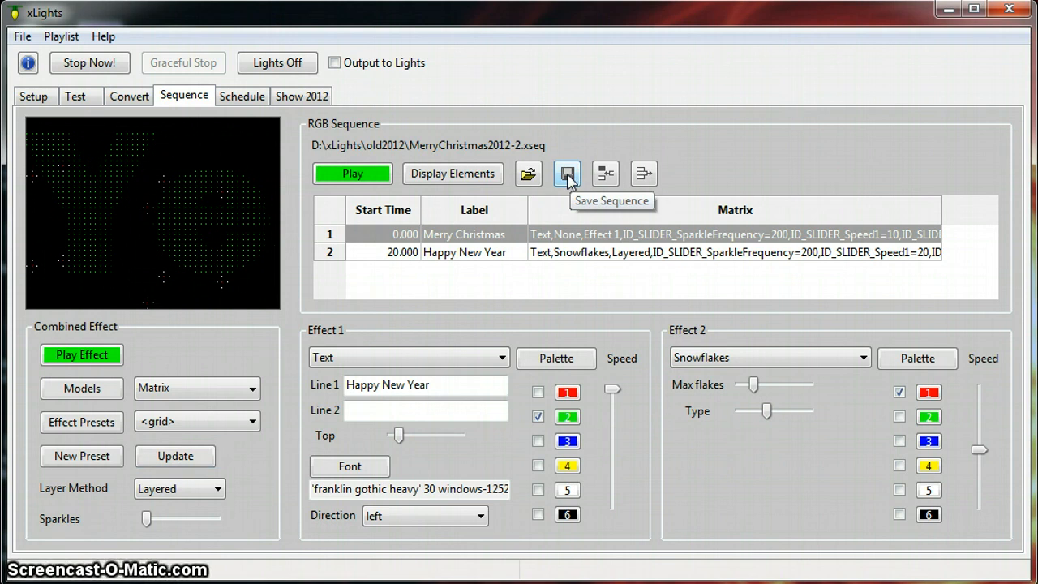
pyautogui.click(567, 173)
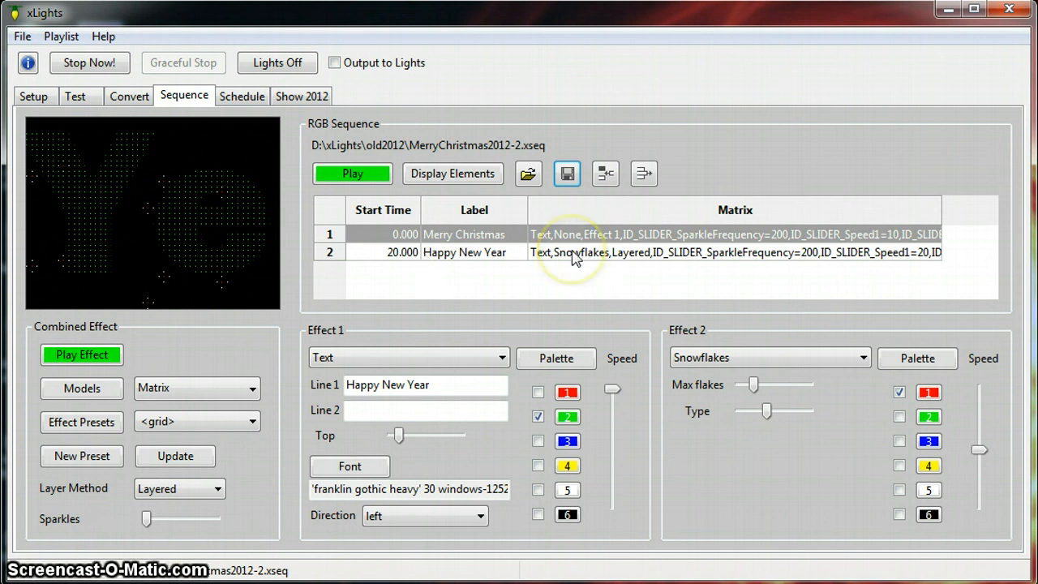
pyautogui.moveTo(371, 179)
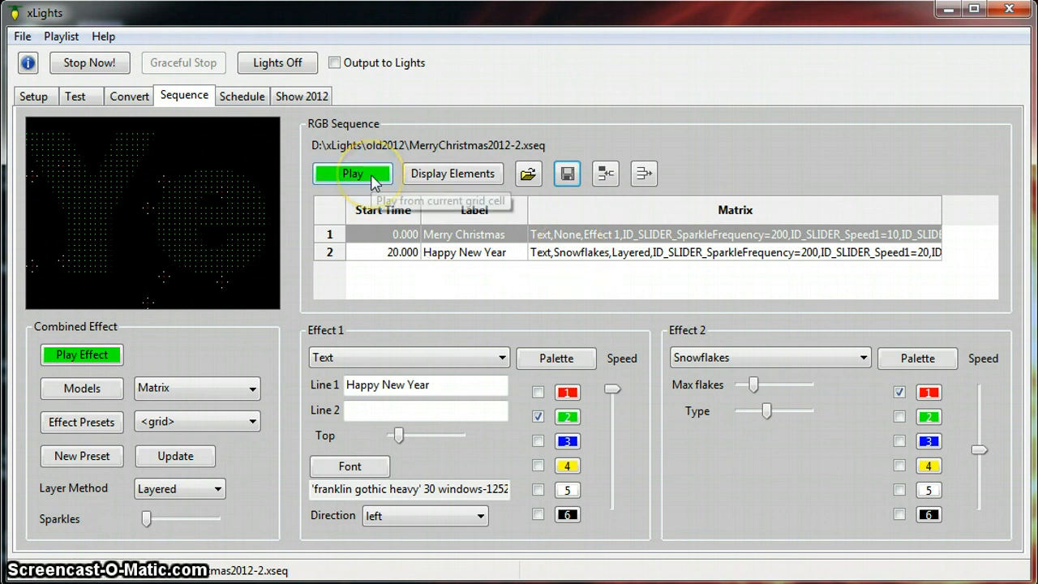
# Attempt sequence playback and dismiss the error about choosing a valid cell.
pyautogui.click(352, 172)
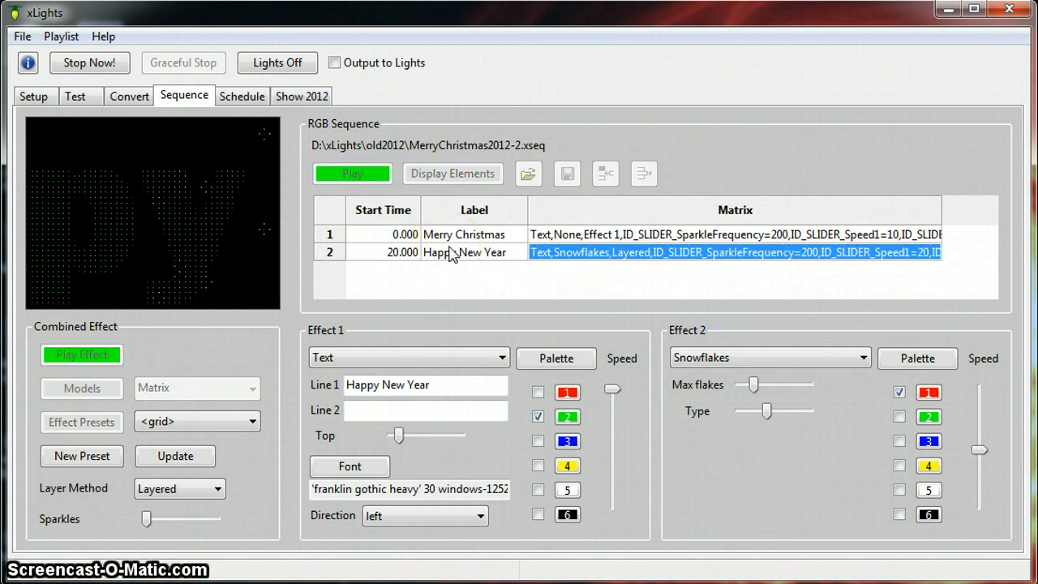
pyautogui.click(352, 173)
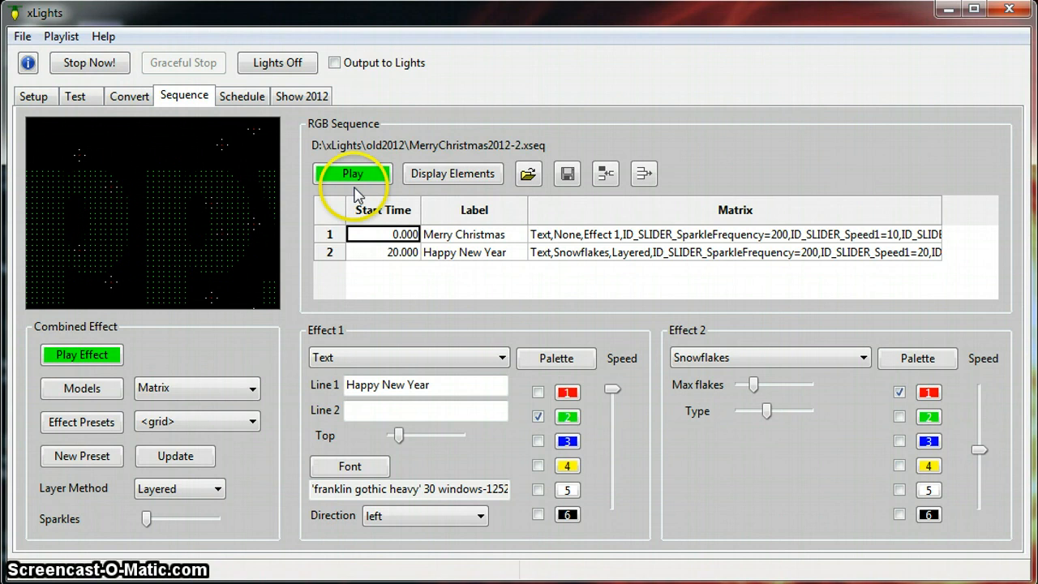
pyautogui.click(352, 174)
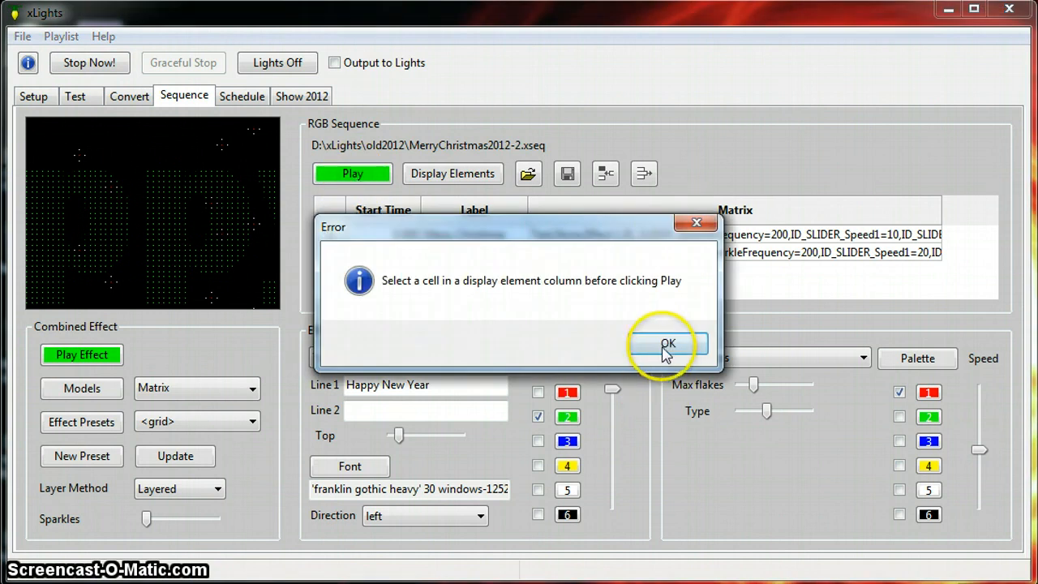
pyautogui.click(667, 343)
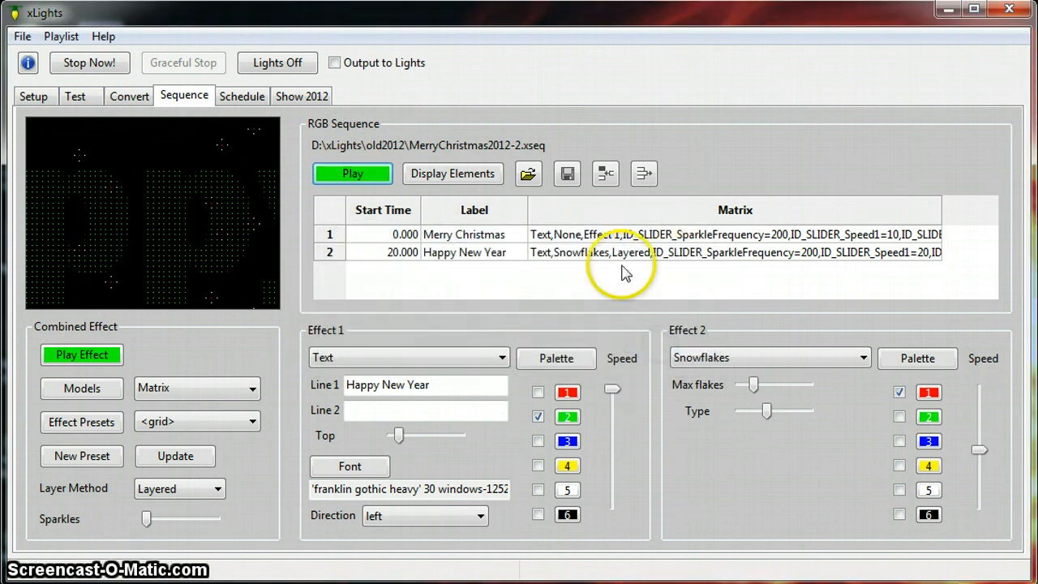
# Select the Merry Christmas row and play the sequence from there.
pyautogui.click(463, 234)
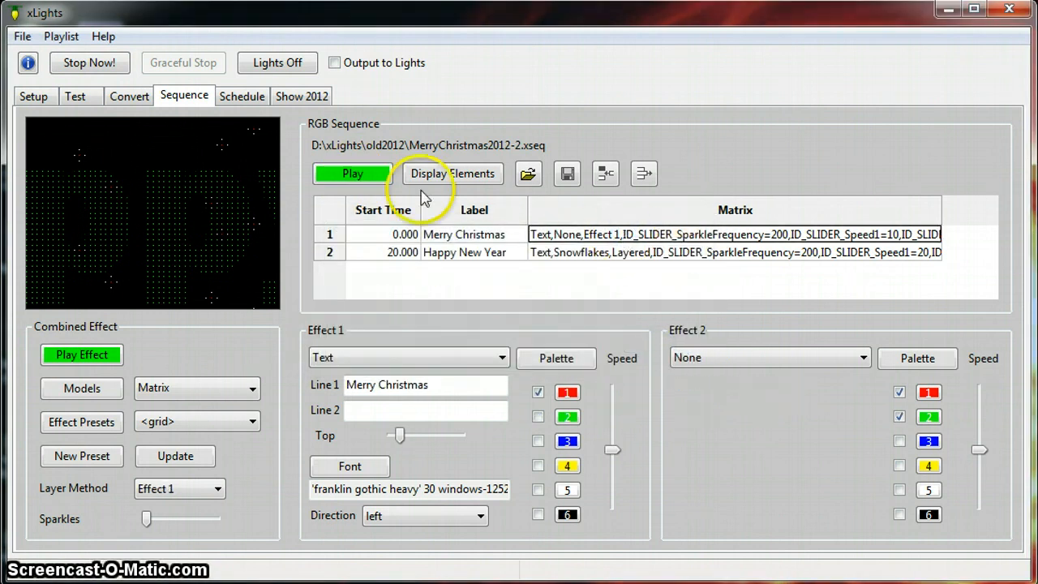
pyautogui.click(352, 173)
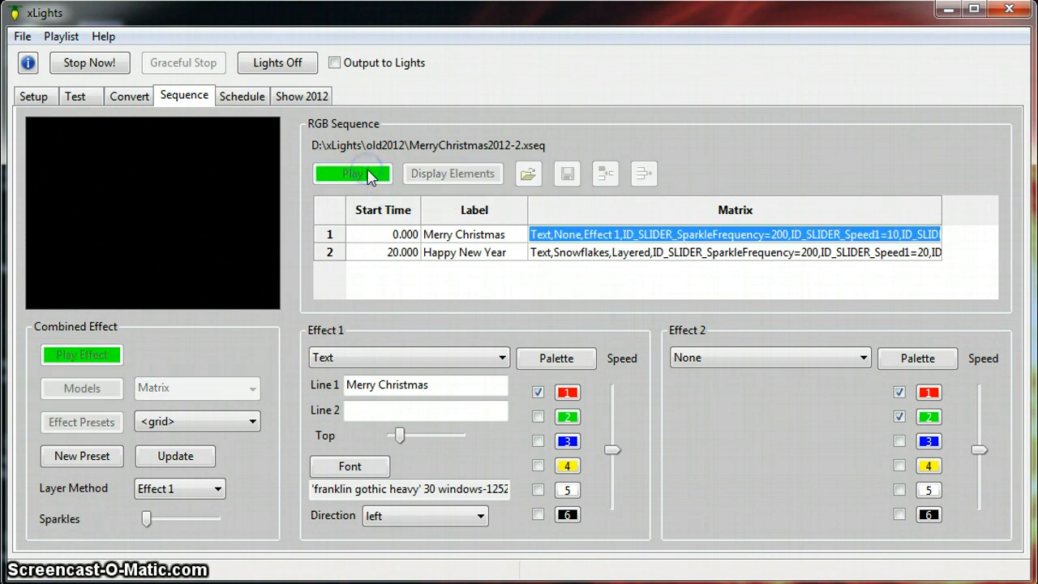
pyautogui.click(353, 173)
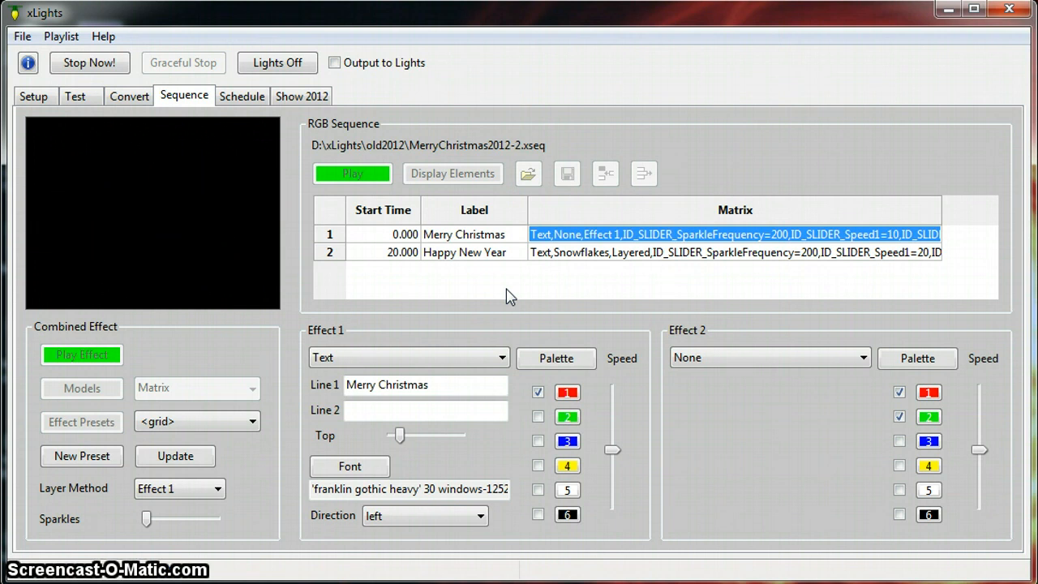
pyautogui.click(81, 354)
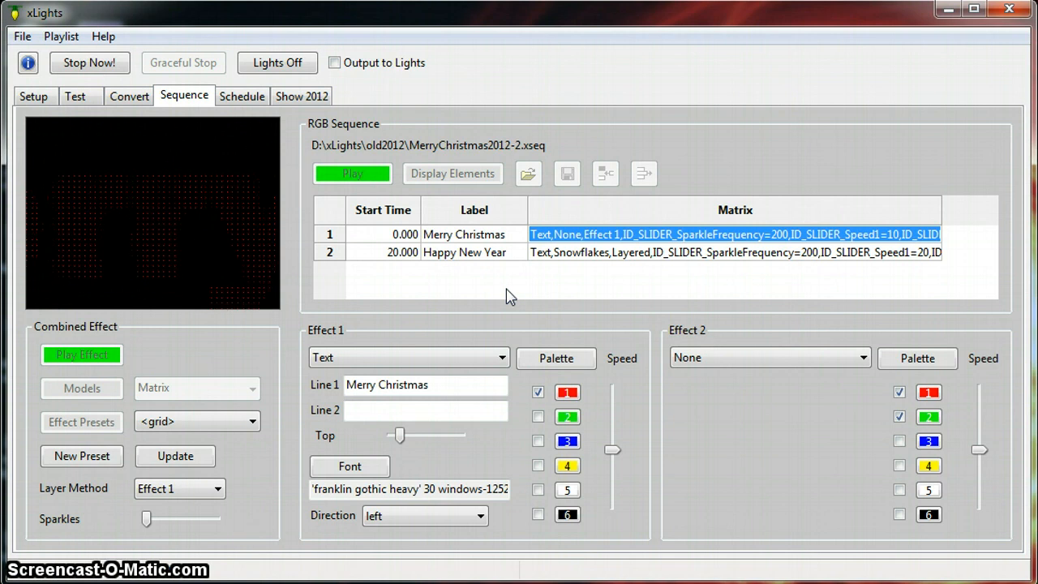
pyautogui.click(475, 252)
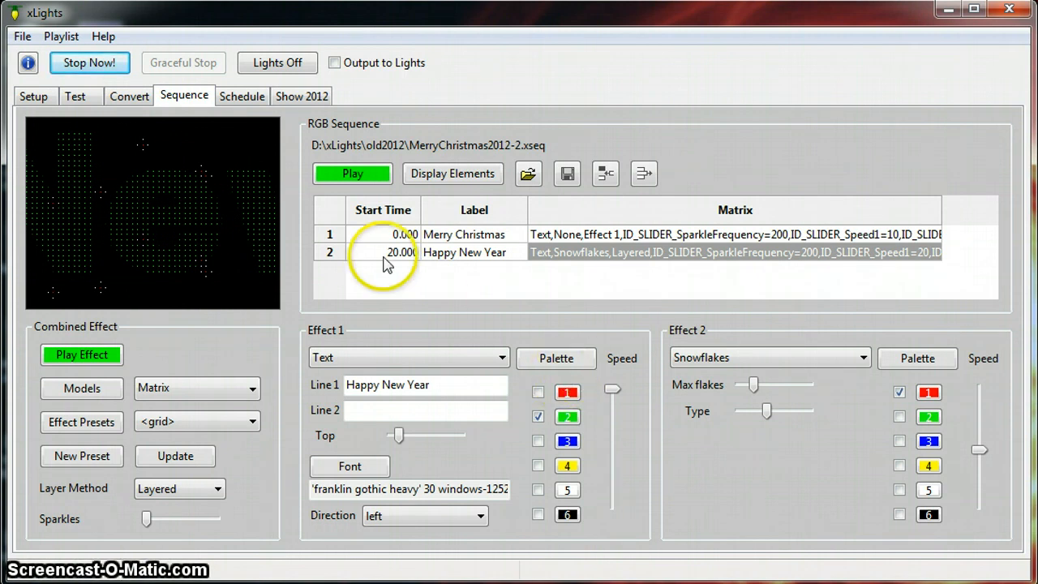
pyautogui.moveTo(454, 568)
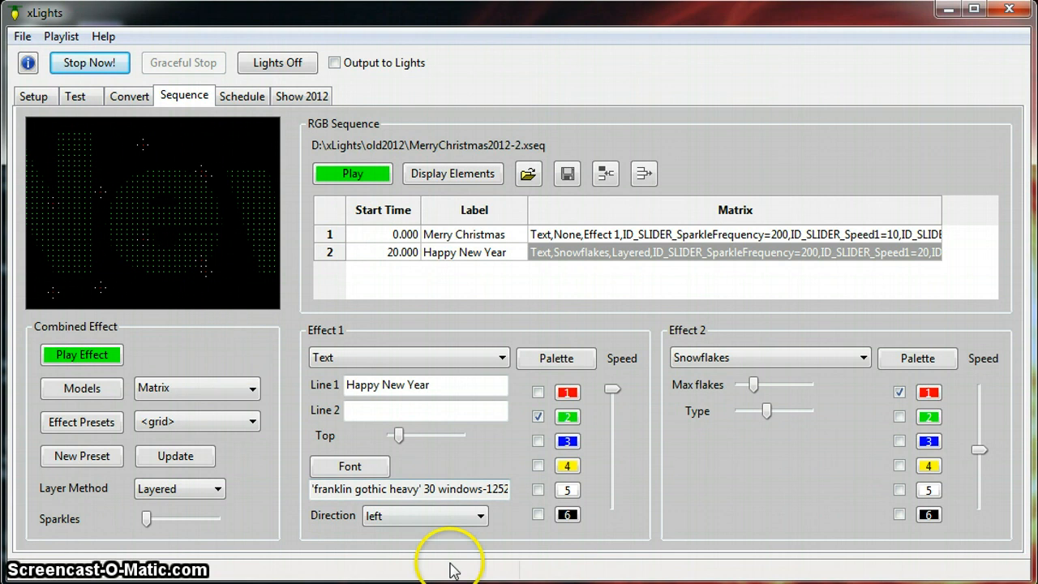